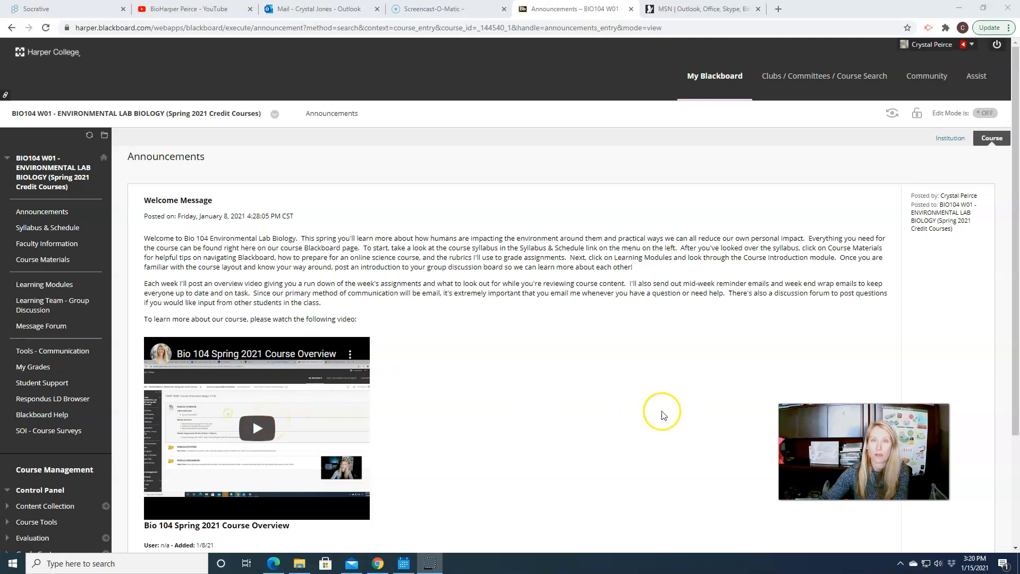
mouse_move(664, 415)
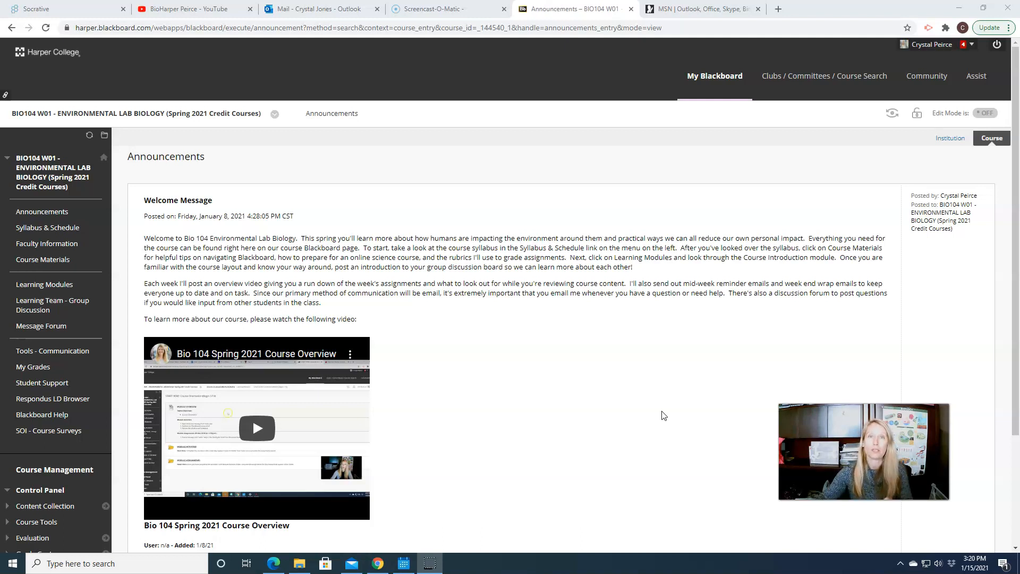
mouse_move(588, 380)
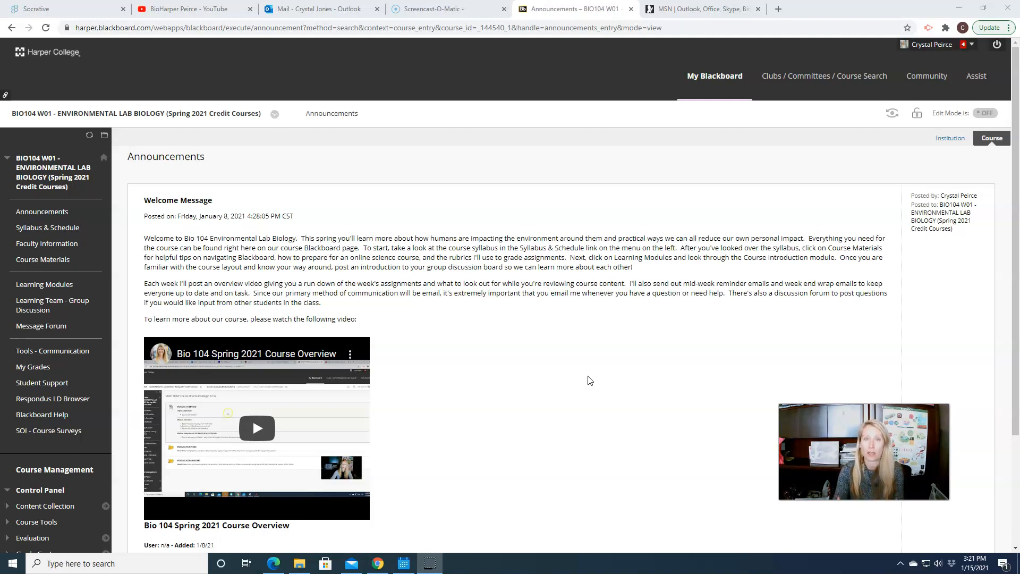
mouse_move(324, 233)
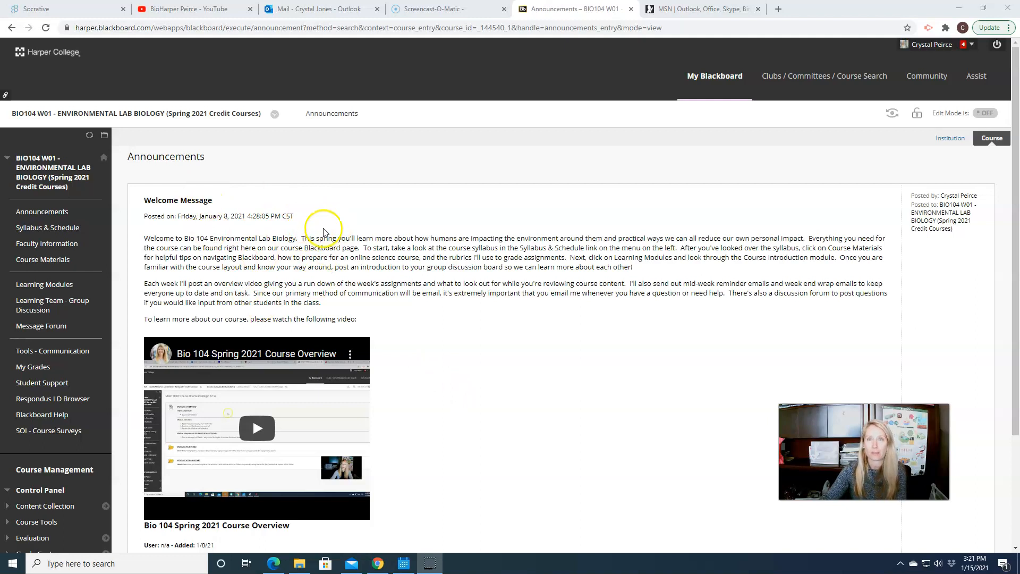
mouse_move(608, 439)
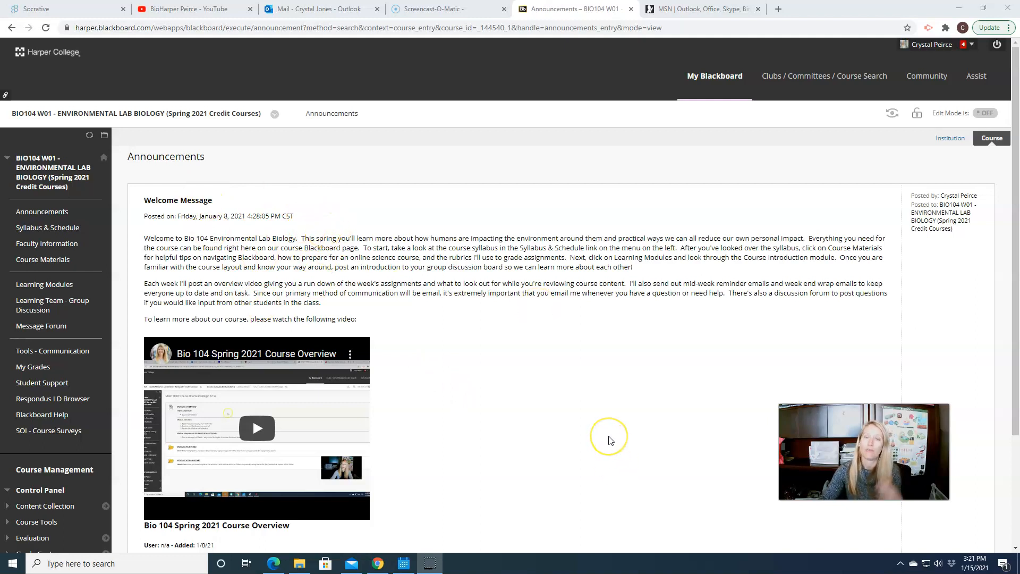
mouse_move(609, 439)
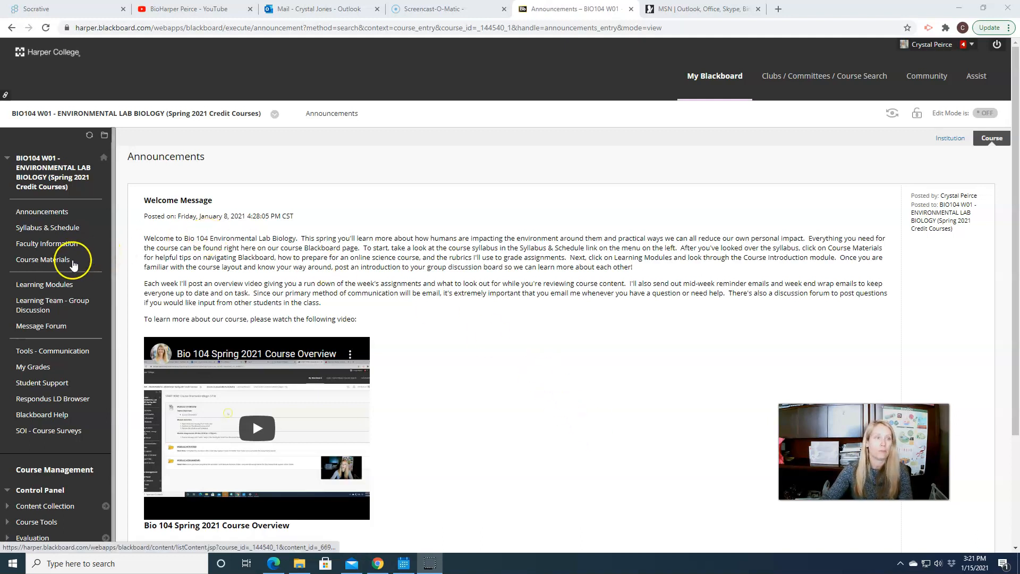
mouse_move(42, 259)
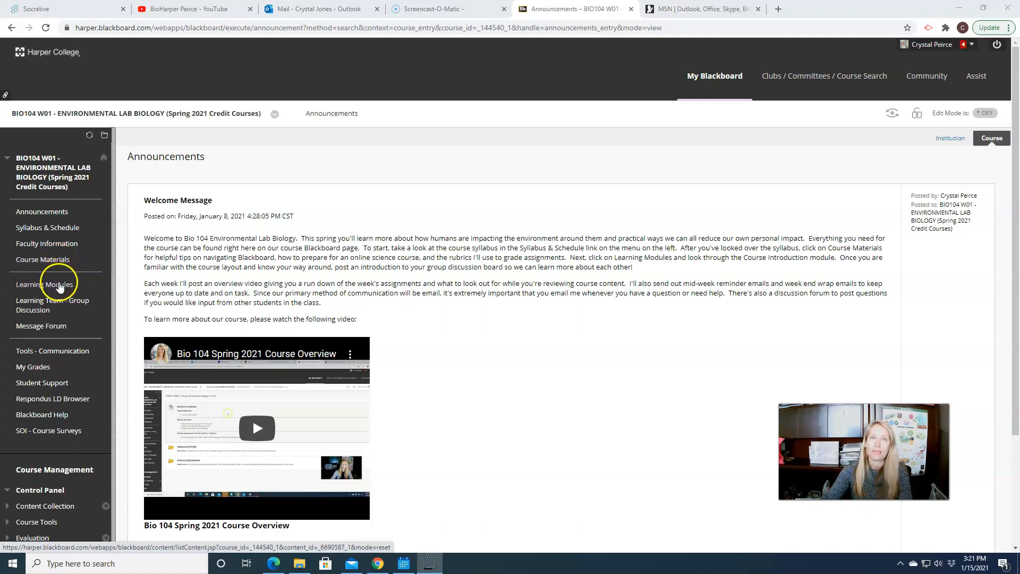
mouse_move(44, 284)
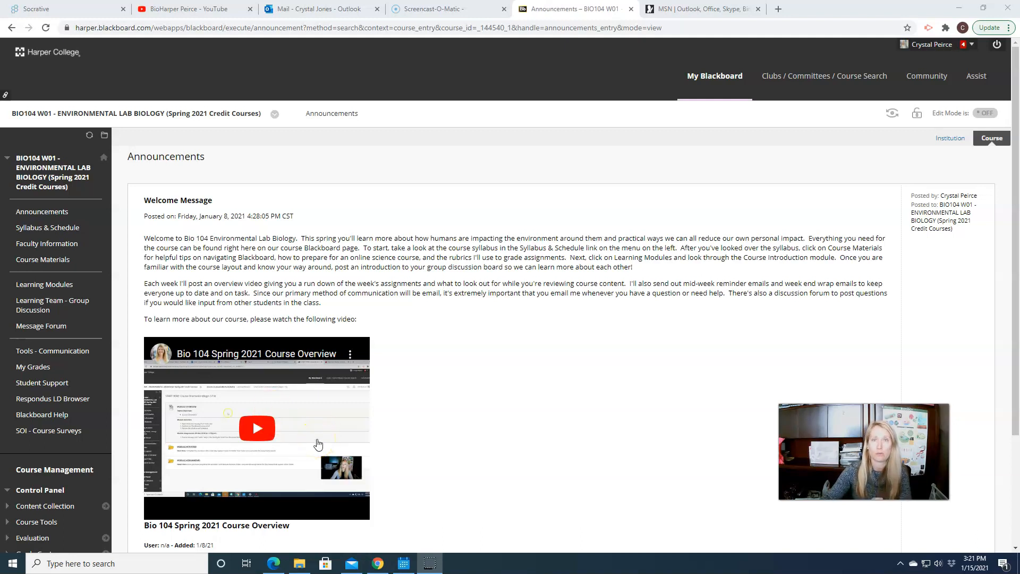
mouse_move(519, 429)
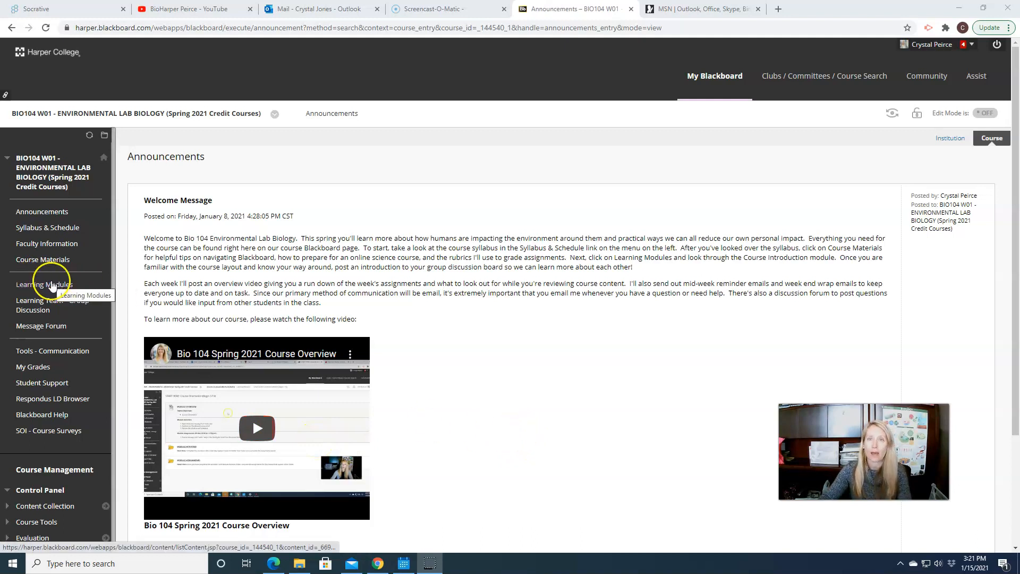
- Show the course's Learning Modules list and enter the Week 1 module
click(44, 284)
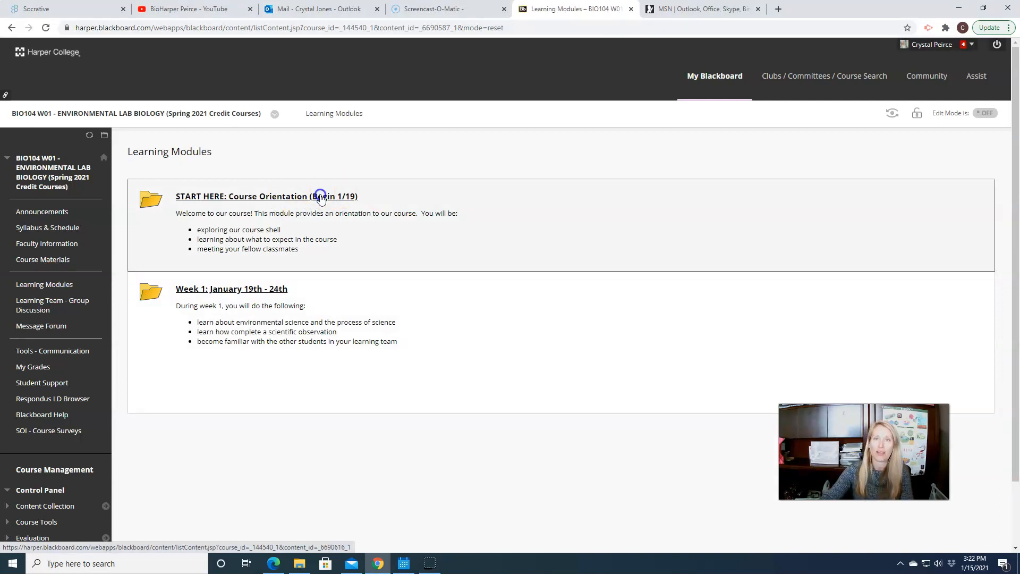
mouse_move(306, 203)
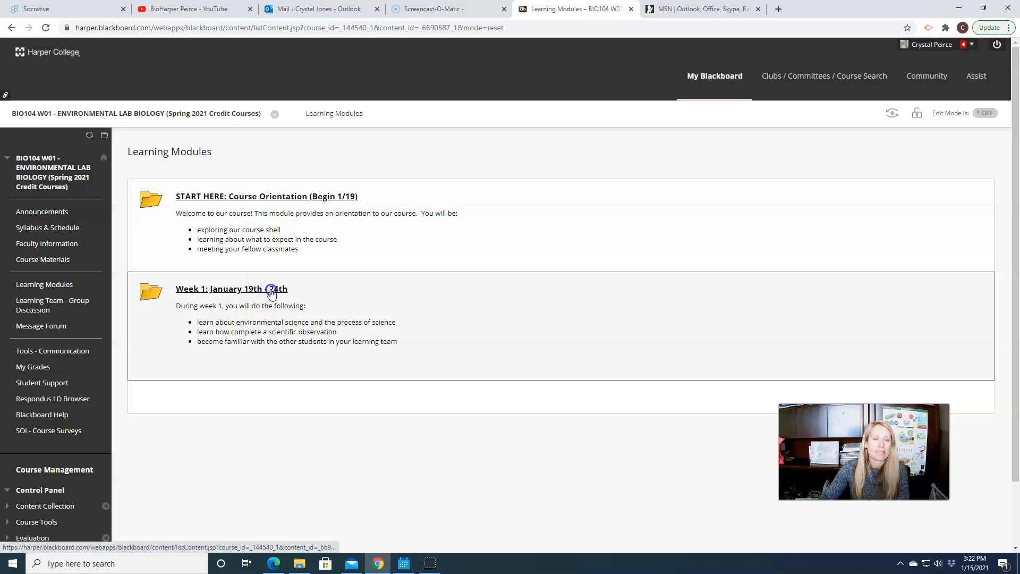
click(231, 288)
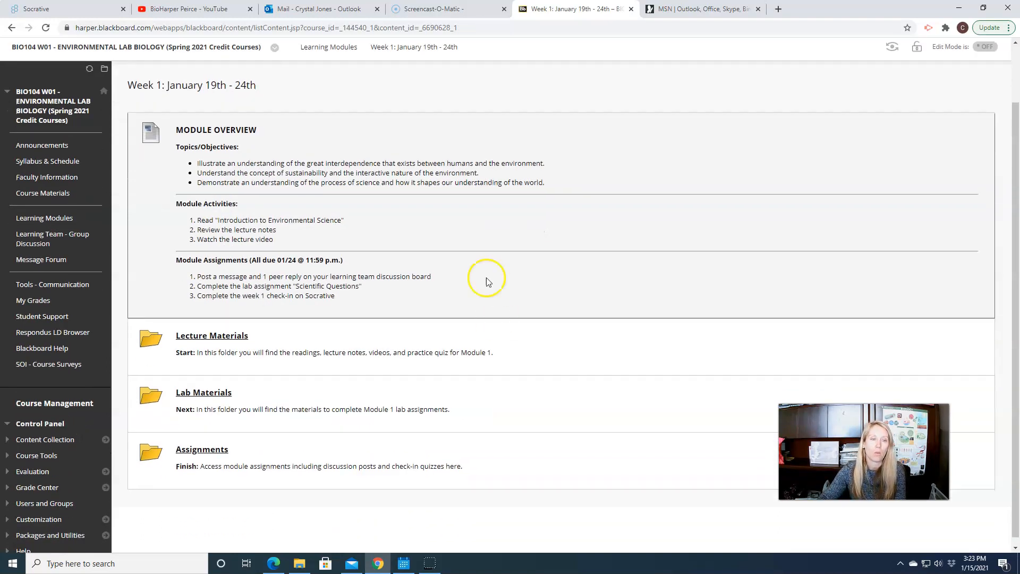
mouse_move(461, 145)
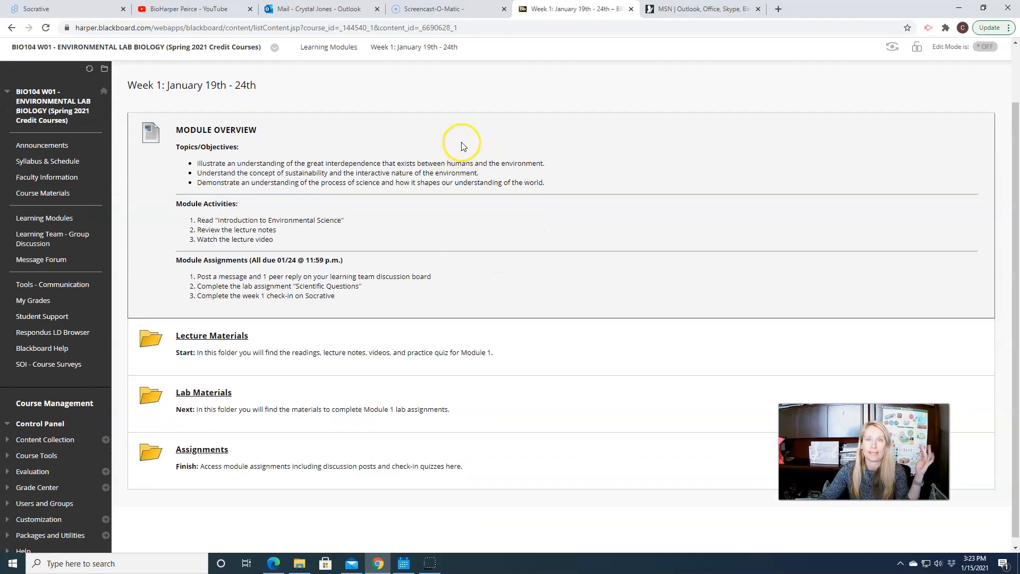
mouse_move(475, 255)
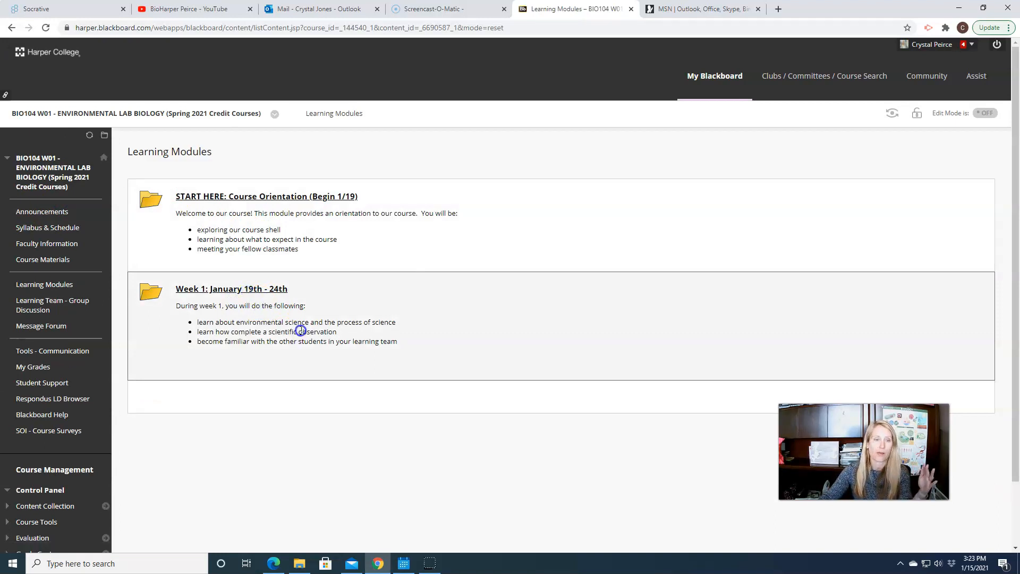
- Reopen the Week 1: January 19th–24th module from the Learning Modules list
click(231, 288)
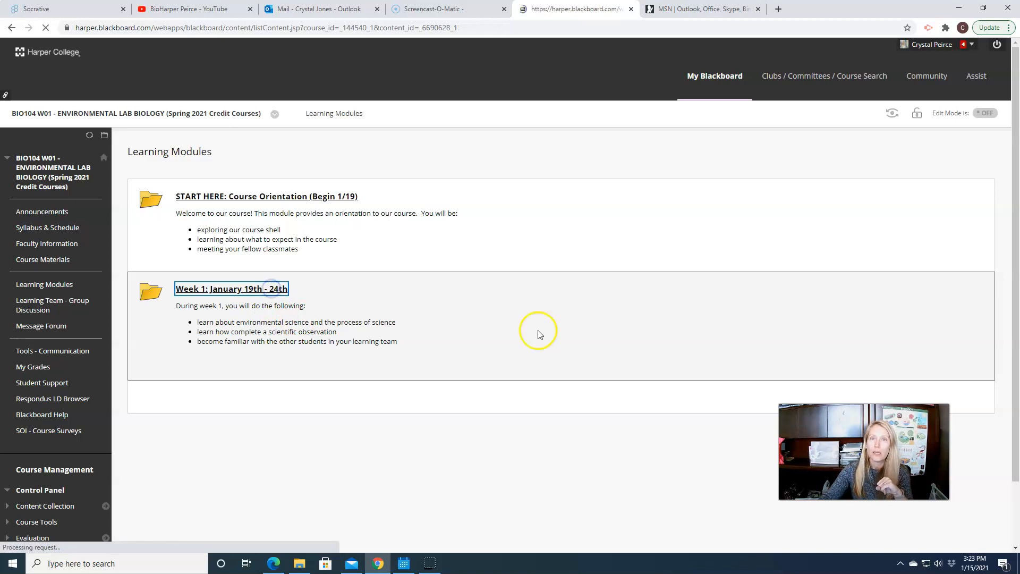
click(231, 288)
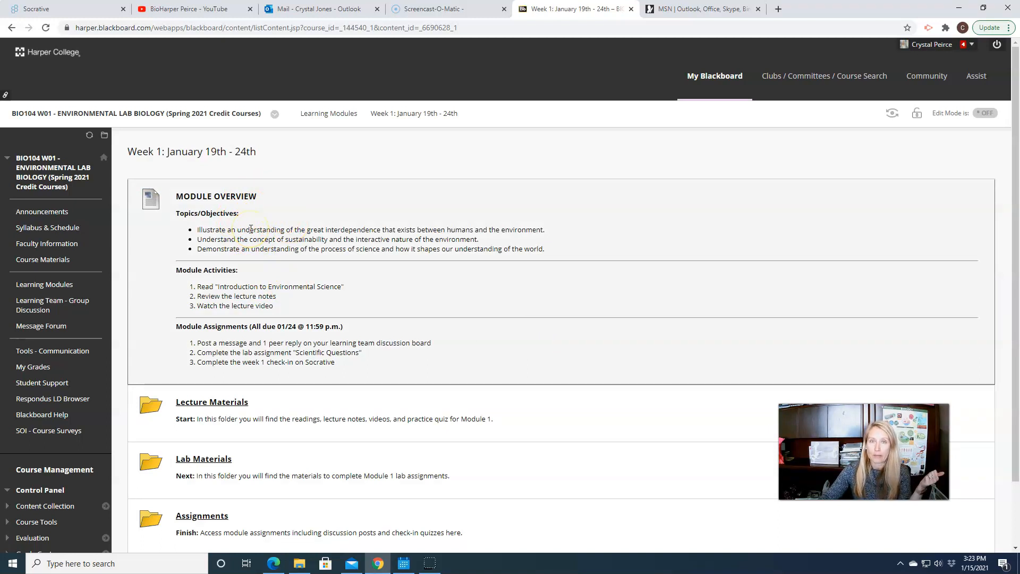
mouse_move(276, 311)
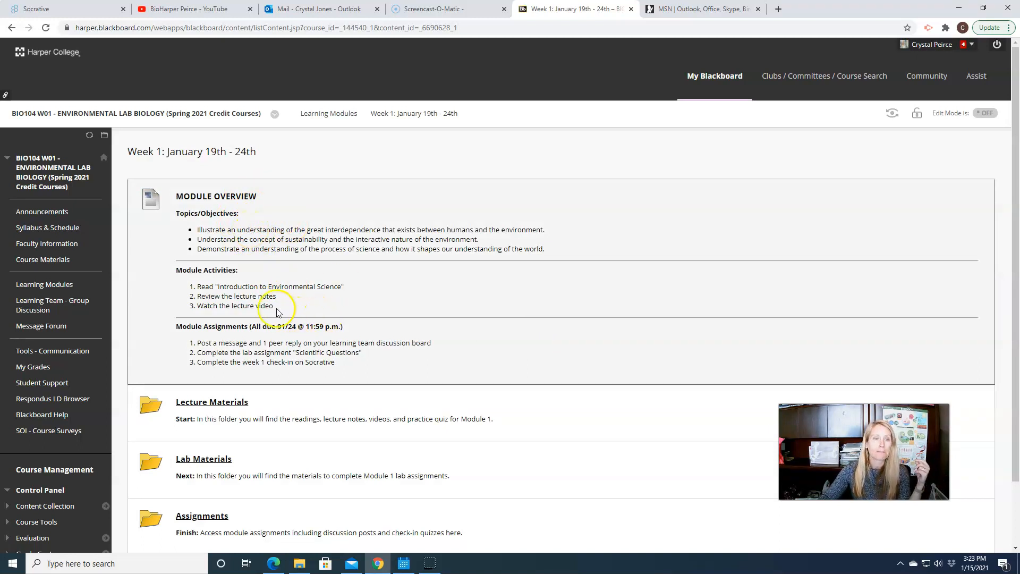
mouse_move(284, 293)
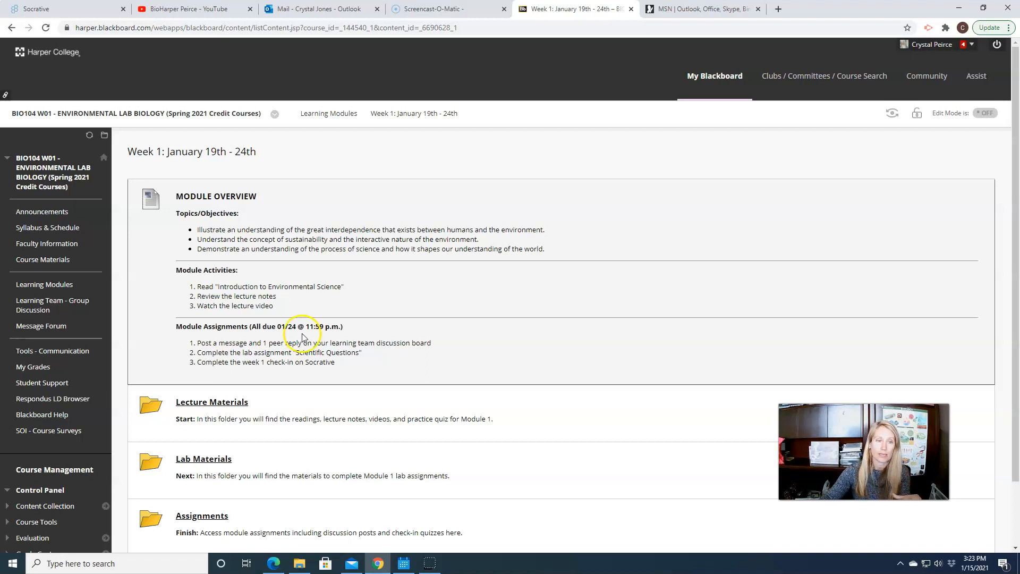
mouse_move(354, 242)
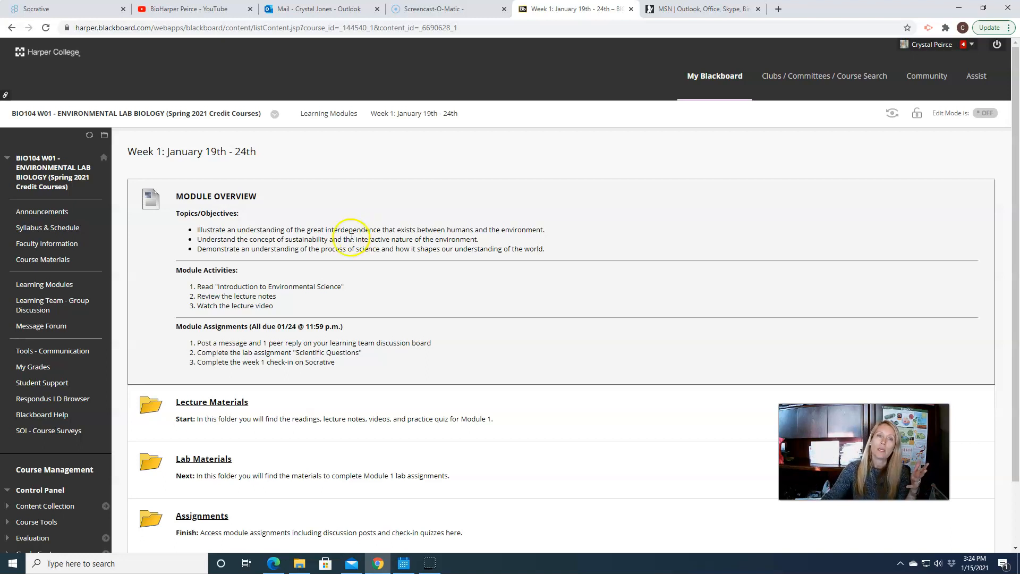
- Open Week 1's Lecture Materials folder with the Introduction to Environmental Science reading and videos
click(211, 402)
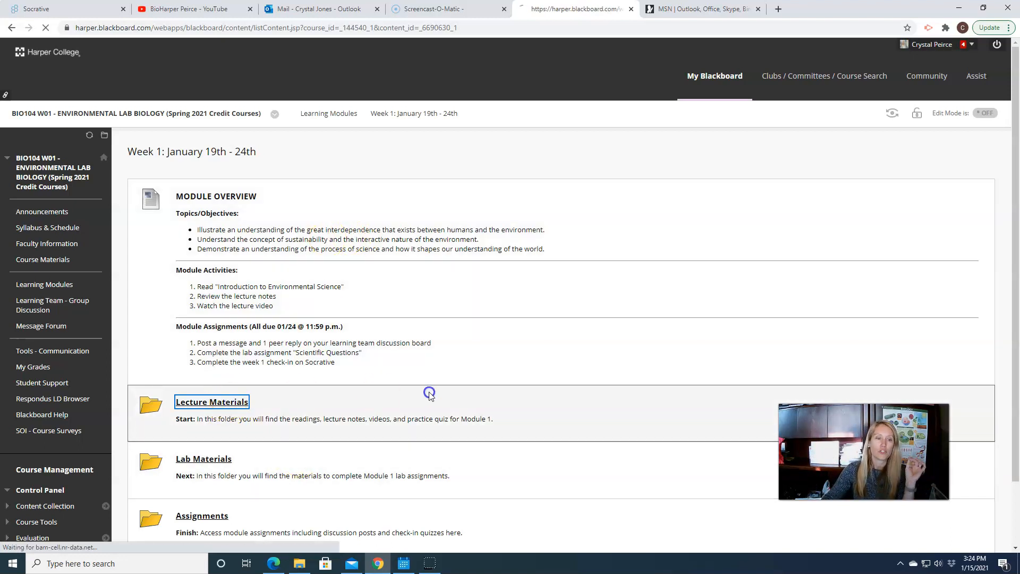
click(211, 401)
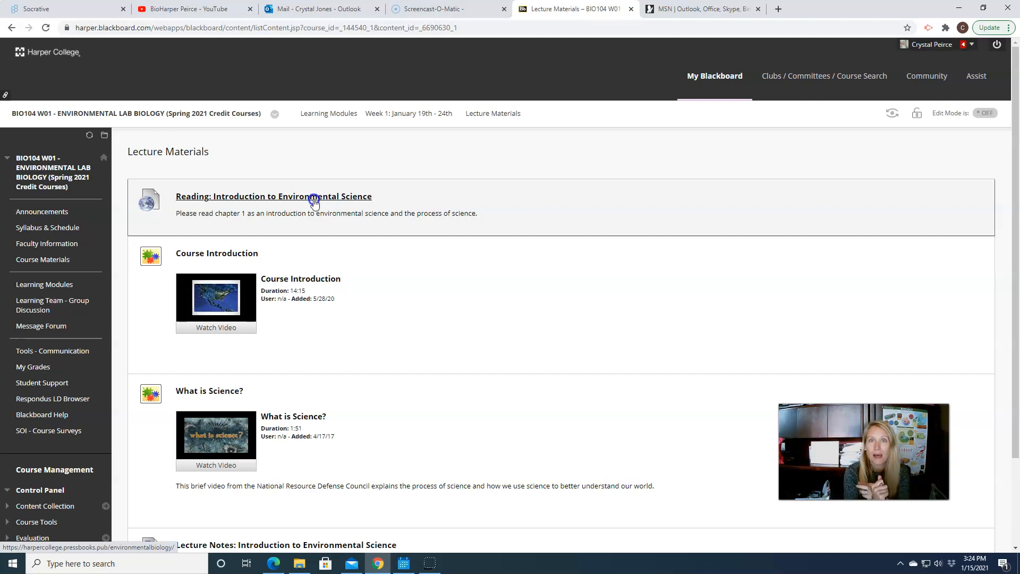
mouse_move(29, 554)
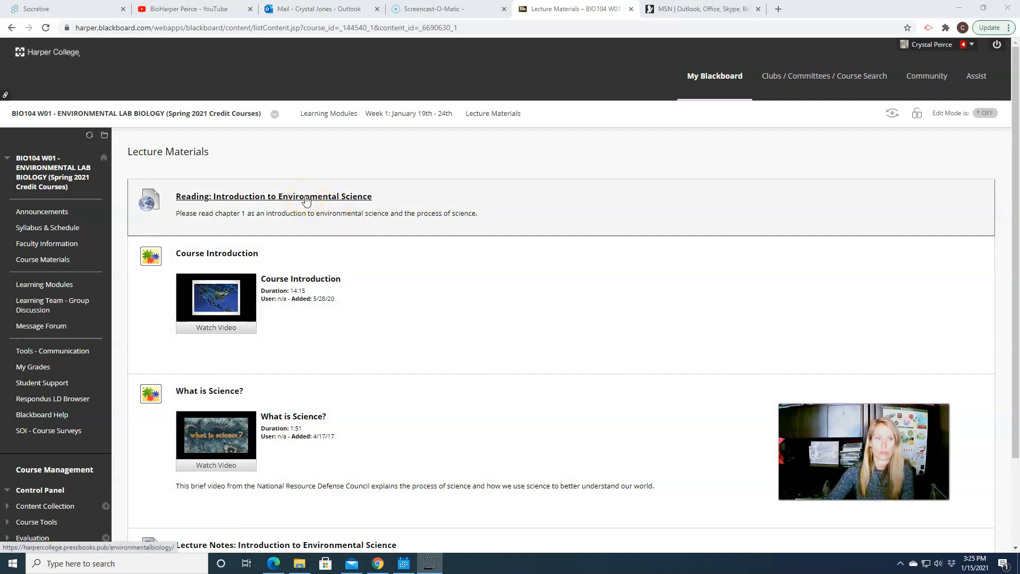
- Open the Environmental Biology textbook reading and scroll through its contents
click(273, 196)
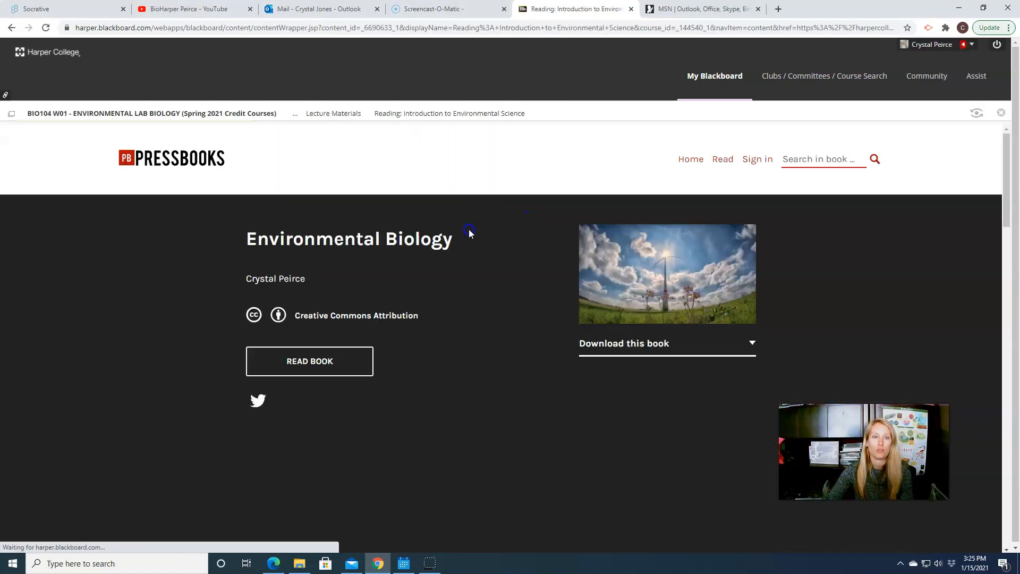
mouse_move(362, 293)
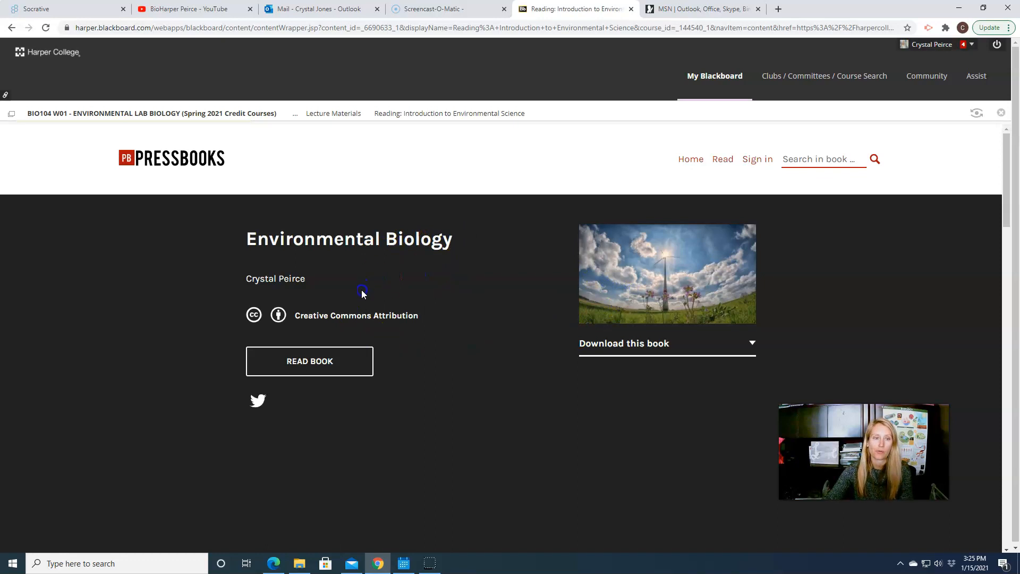
scroll(down, 3)
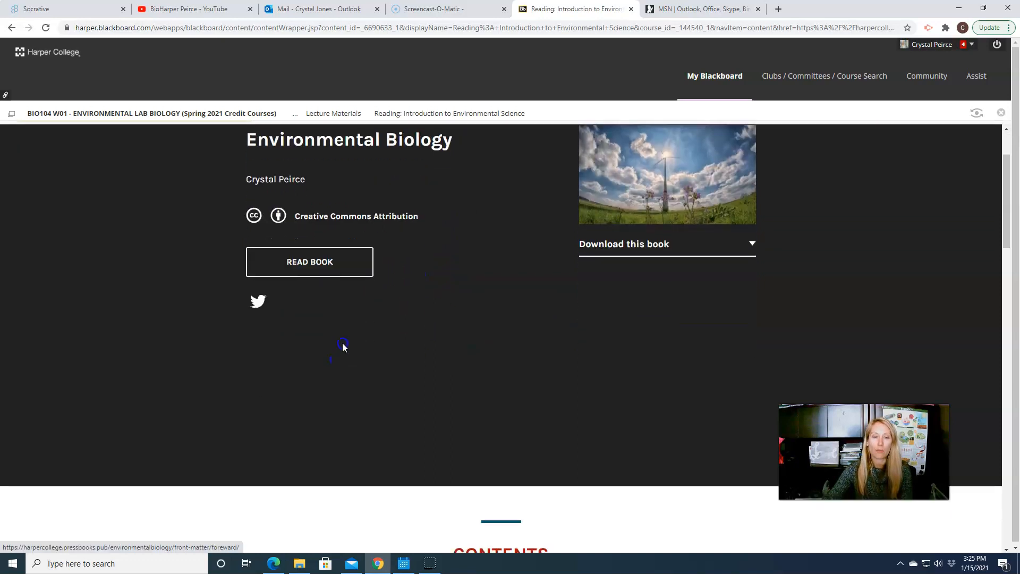
scroll(down, 3)
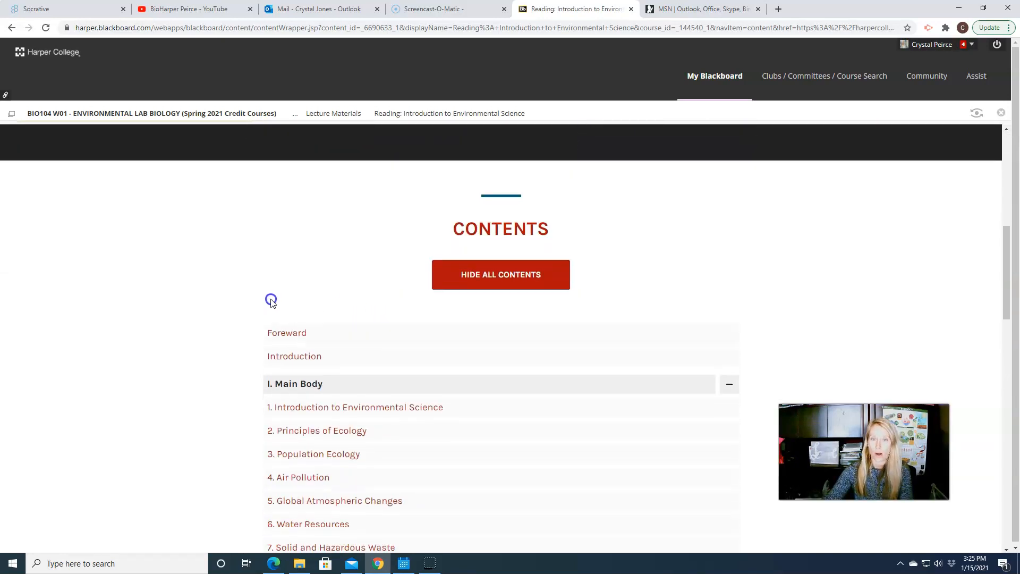
scroll(down, 3)
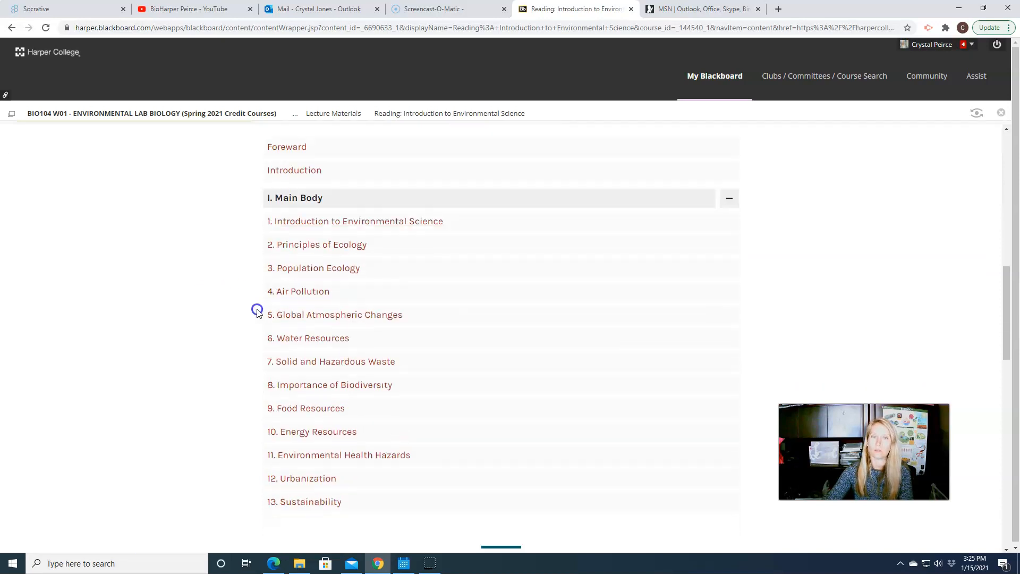
mouse_move(393, 221)
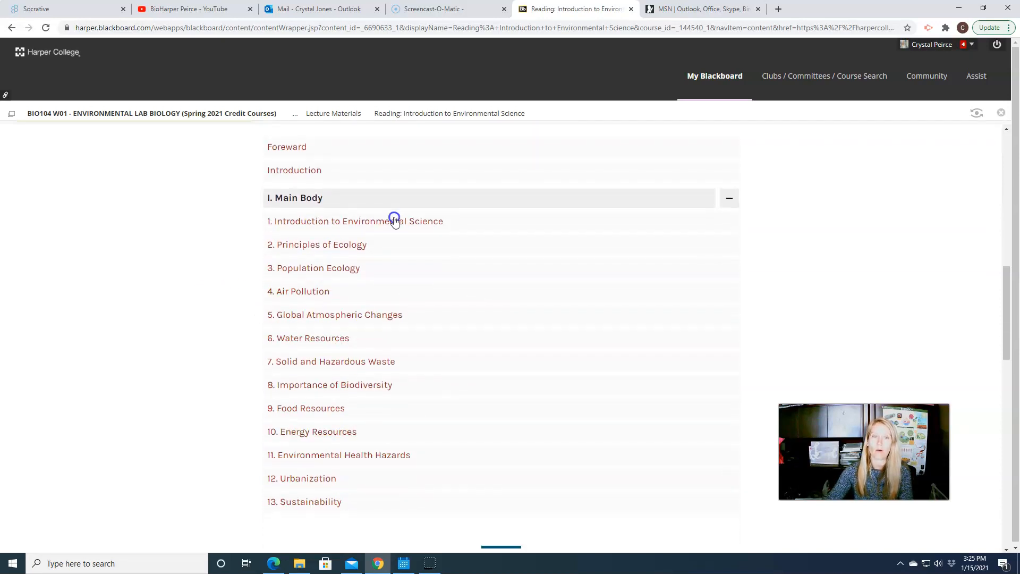
mouse_move(405, 304)
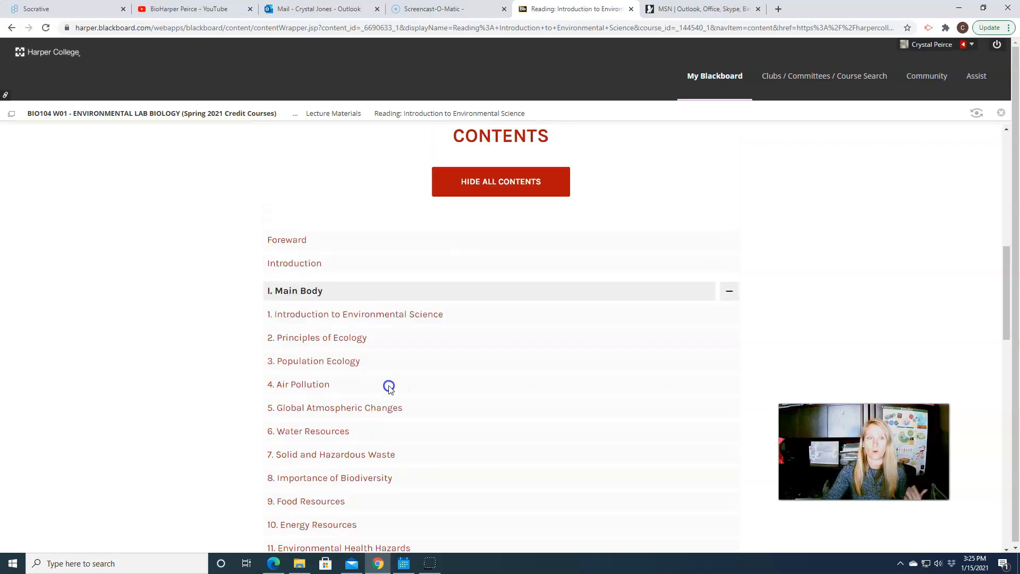
mouse_move(400, 318)
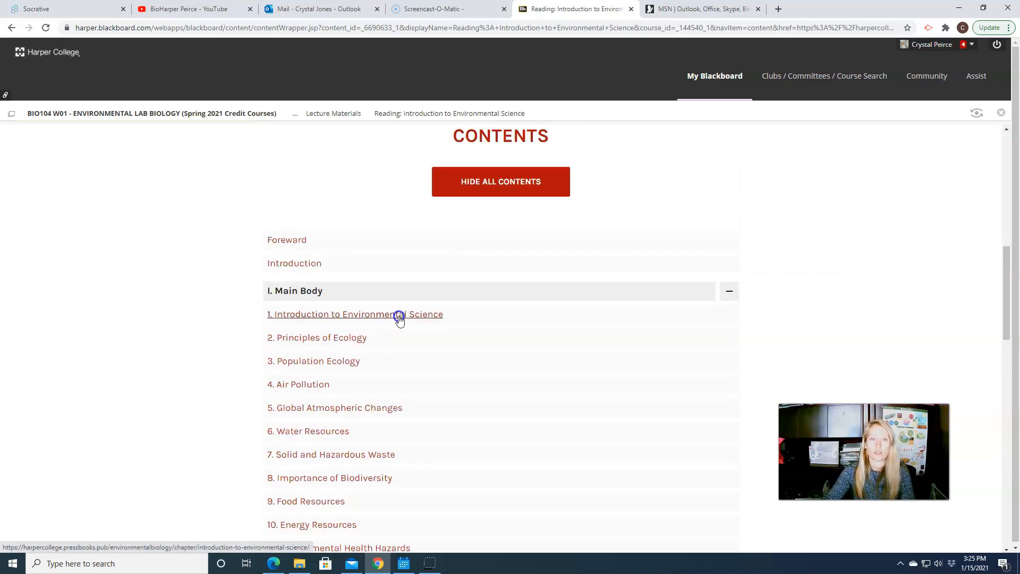
- Read chapter 1, Introduction to Environmental Science, showing the contents and hiding download options
click(354, 314)
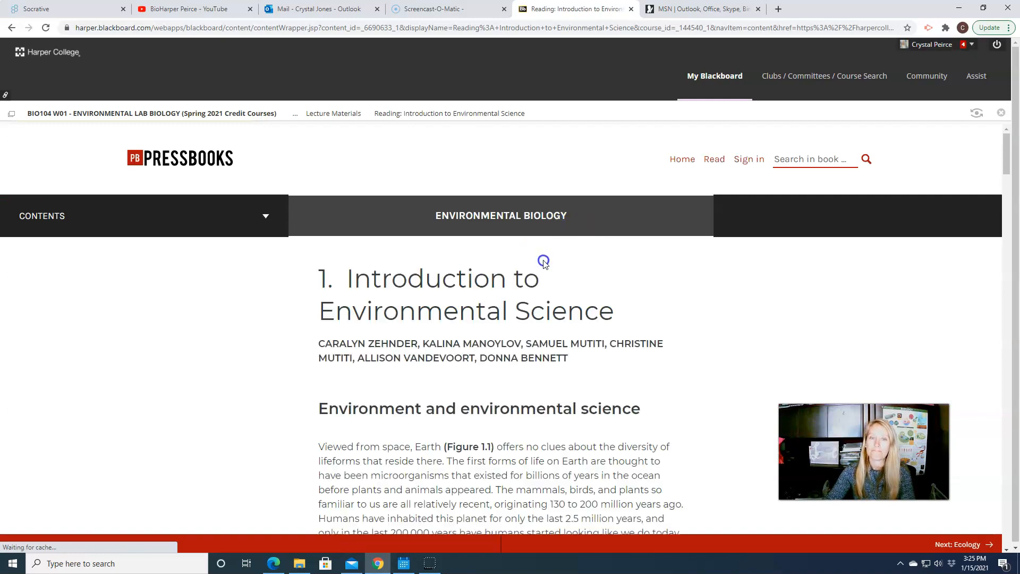
scroll(down, 3)
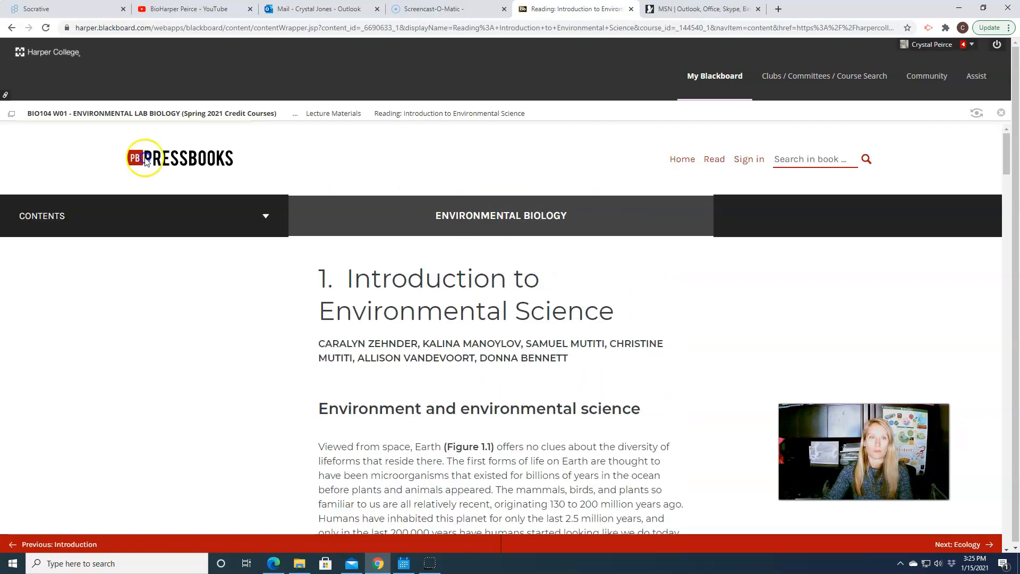
click(42, 215)
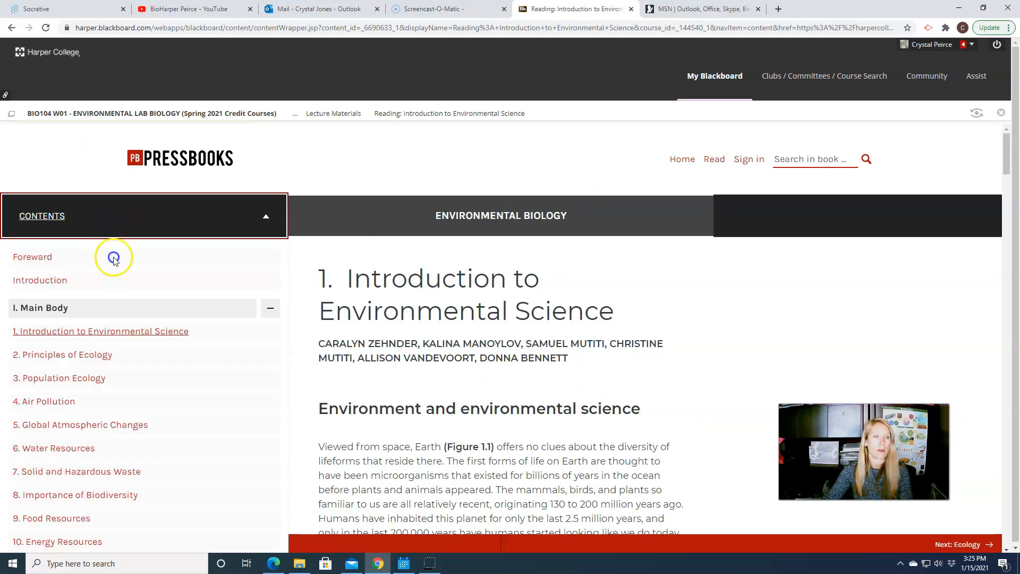
mouse_move(189, 409)
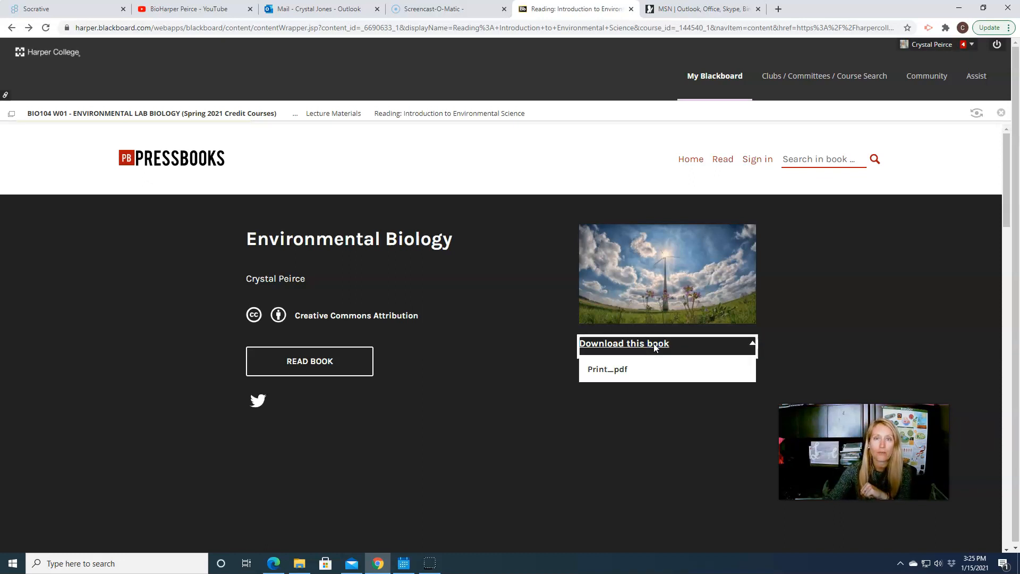
click(666, 344)
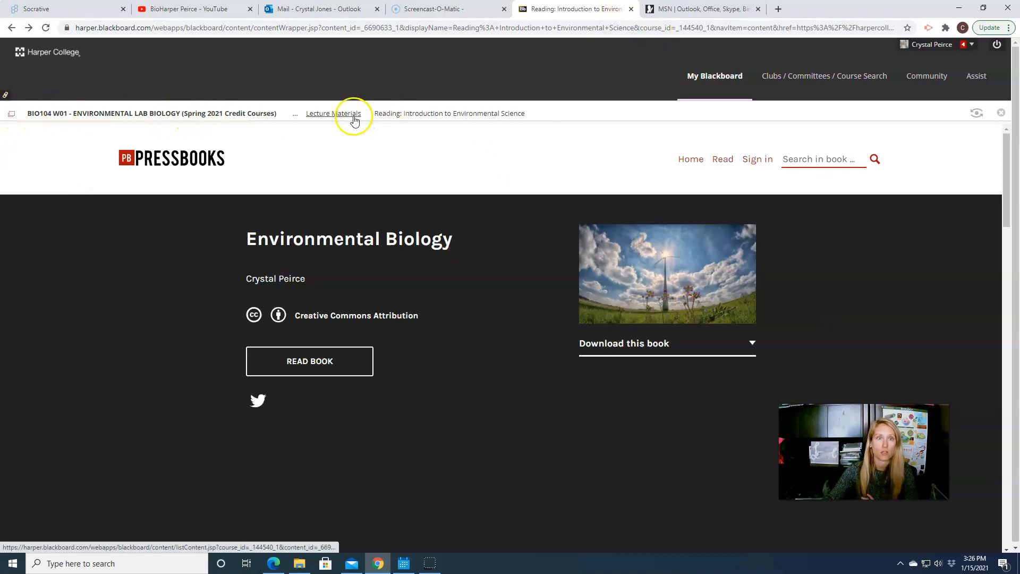
- Return to Lecture Materials and scroll through the reading, videos, lecture notes and practice quiz
click(334, 112)
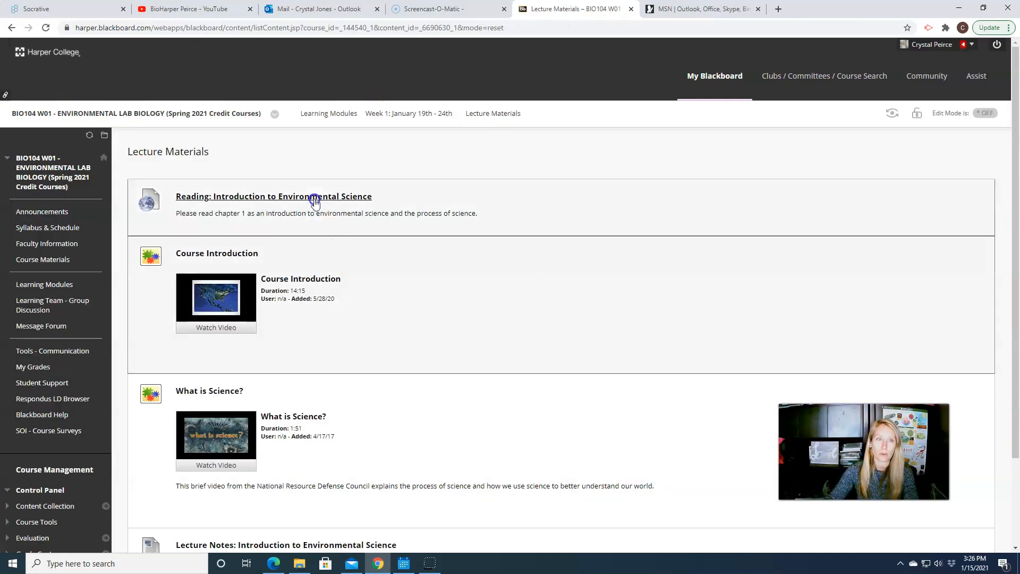
scroll(down, 3)
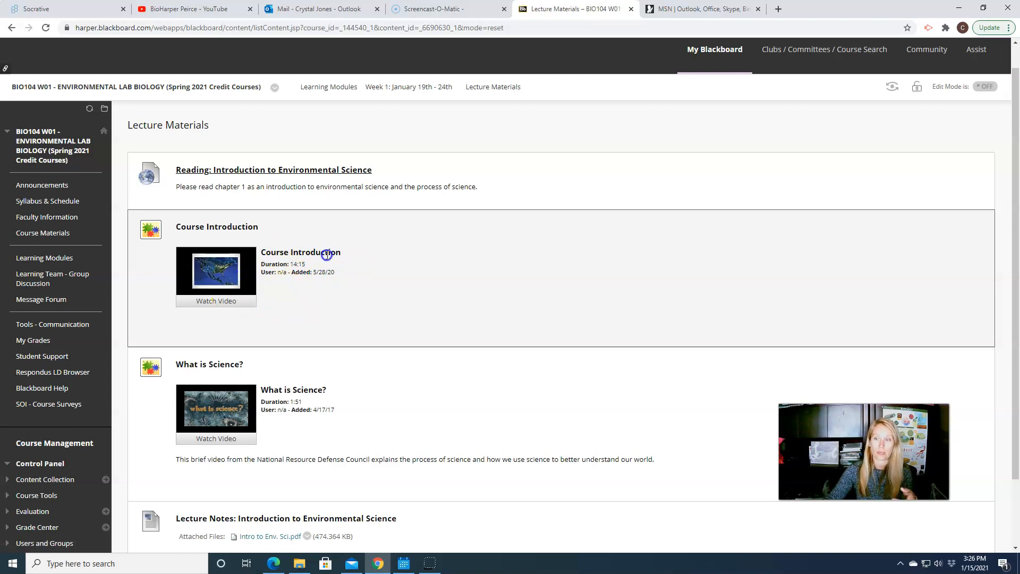
scroll(down, 3)
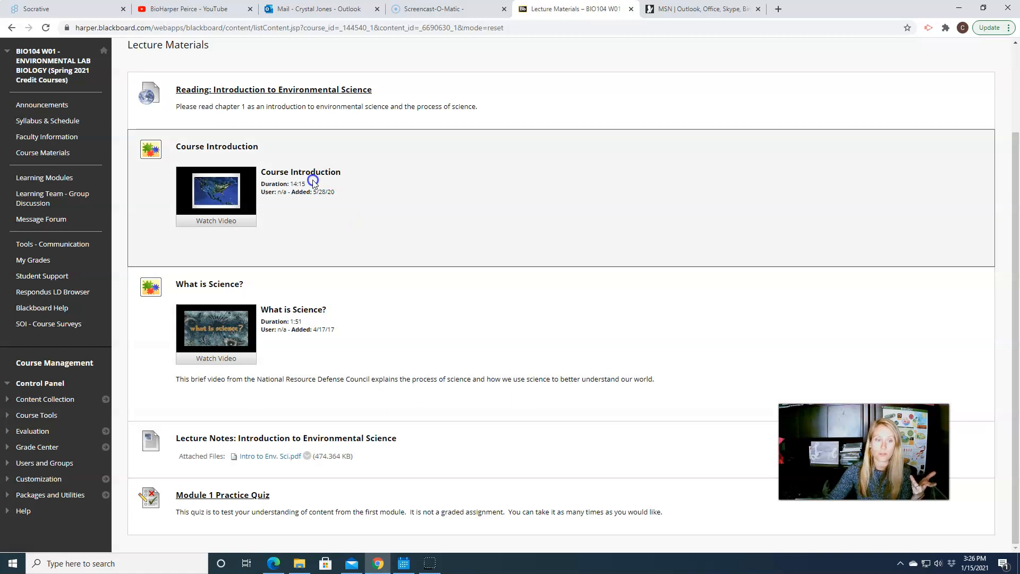
mouse_move(254, 494)
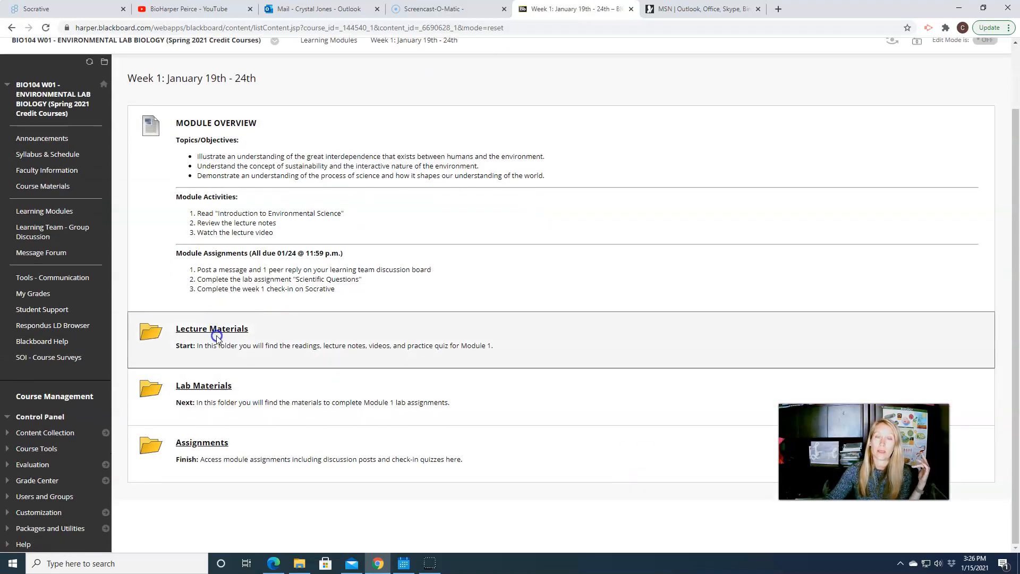
- Open Week 1 Lab Materials and scroll through the lab instructions and Scientific Questions assignment
click(203, 385)
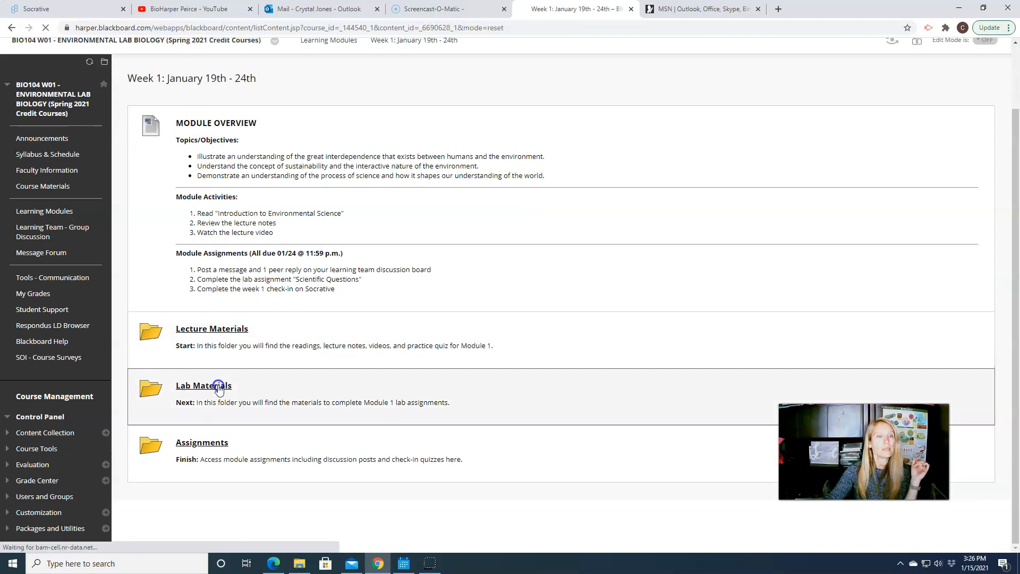
click(203, 385)
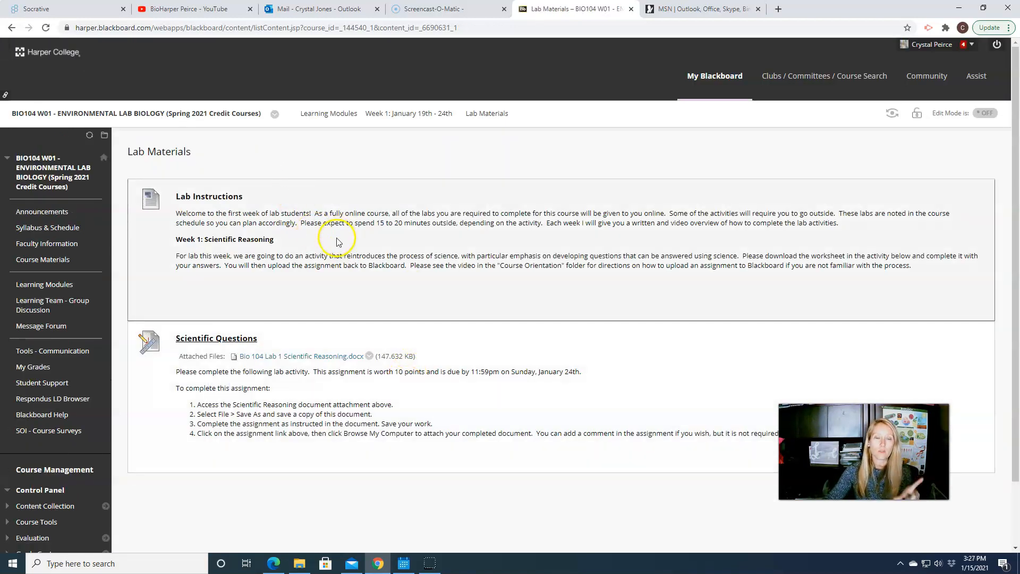
scroll(down, 3)
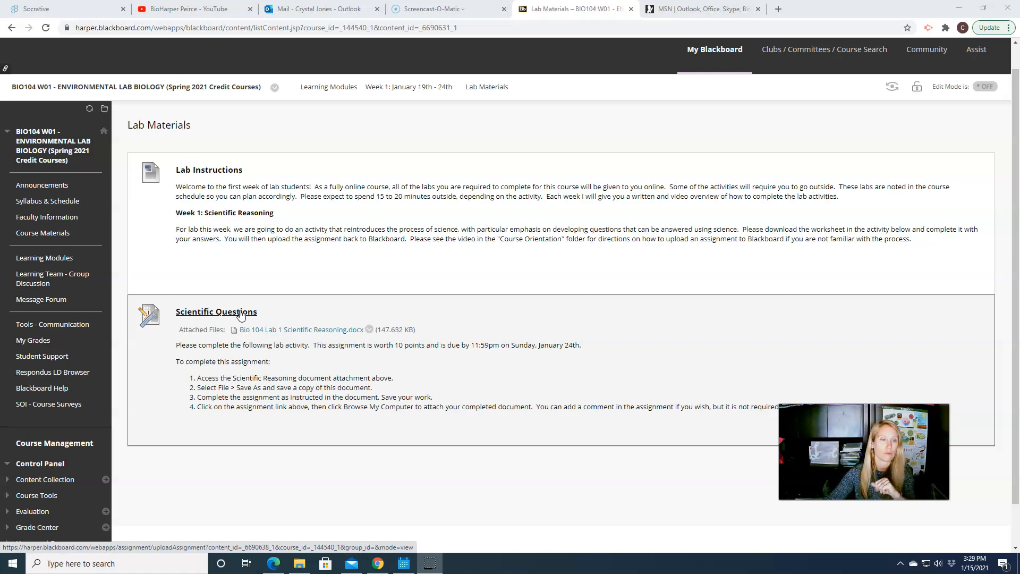
- Go back to the Week 1 module and open its Assignments folder
click(408, 87)
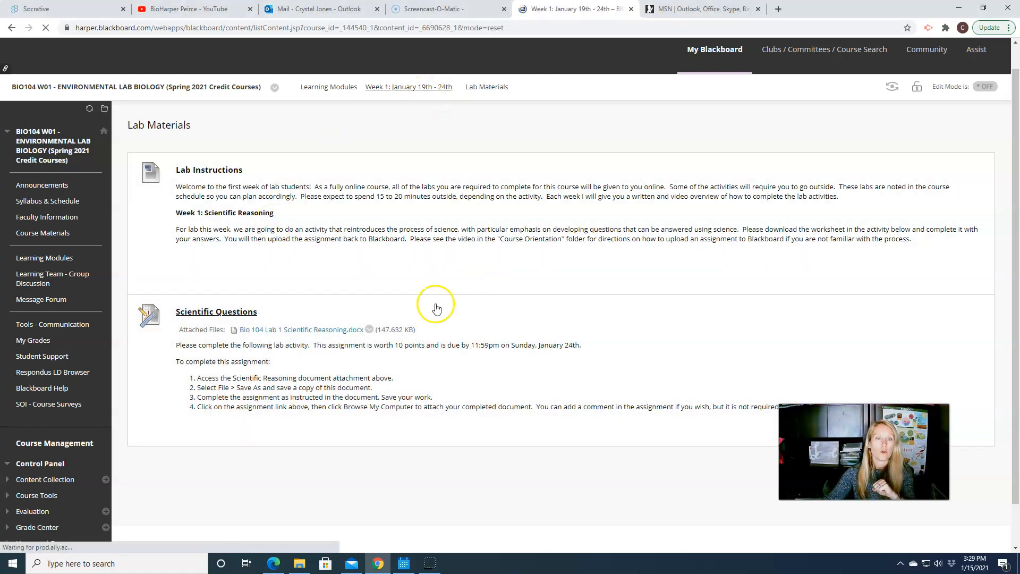
click(408, 87)
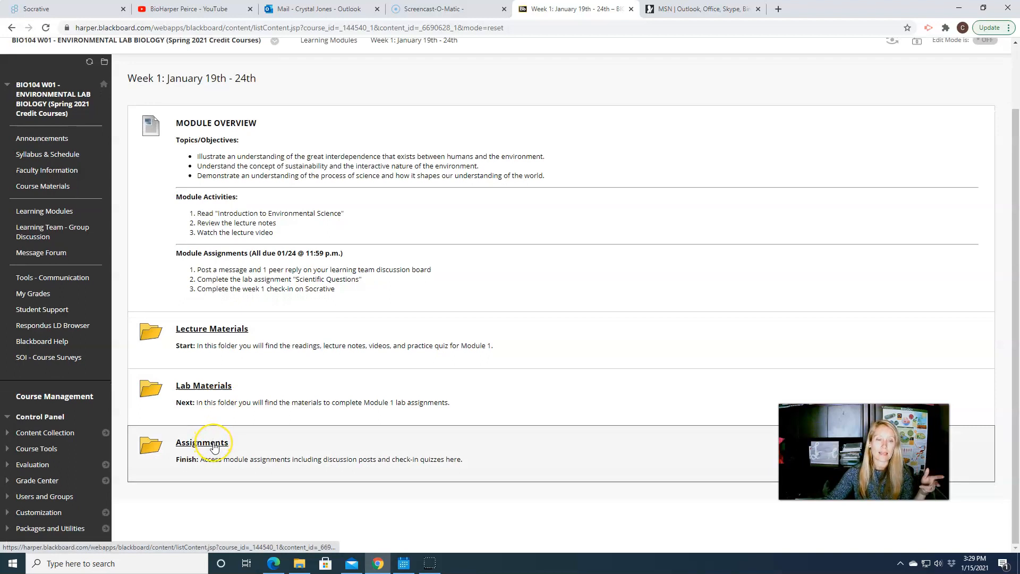
click(202, 442)
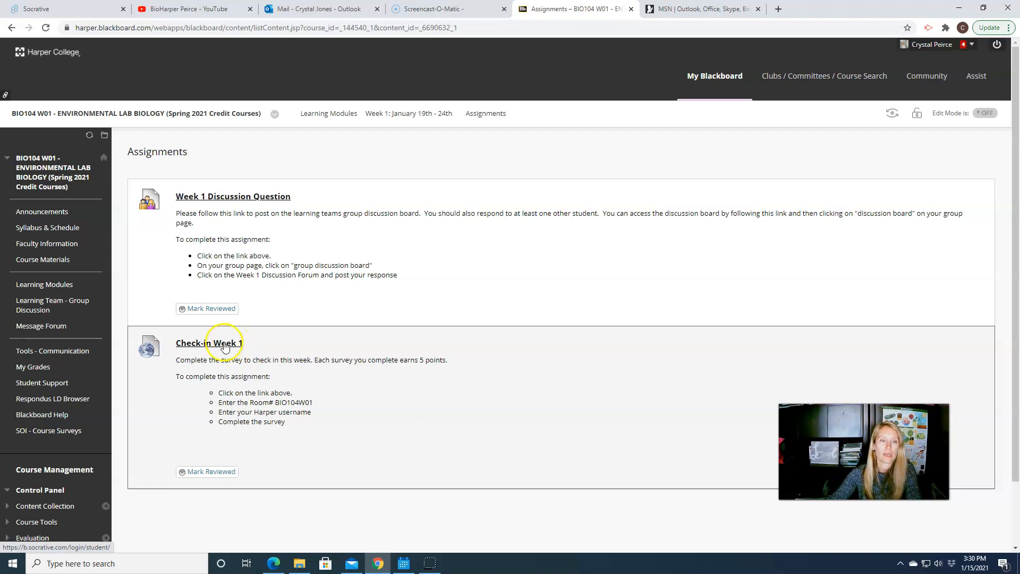
- Open the Check-in Week 1 Socrative login and select the room number in Blackboard's instructions
click(209, 342)
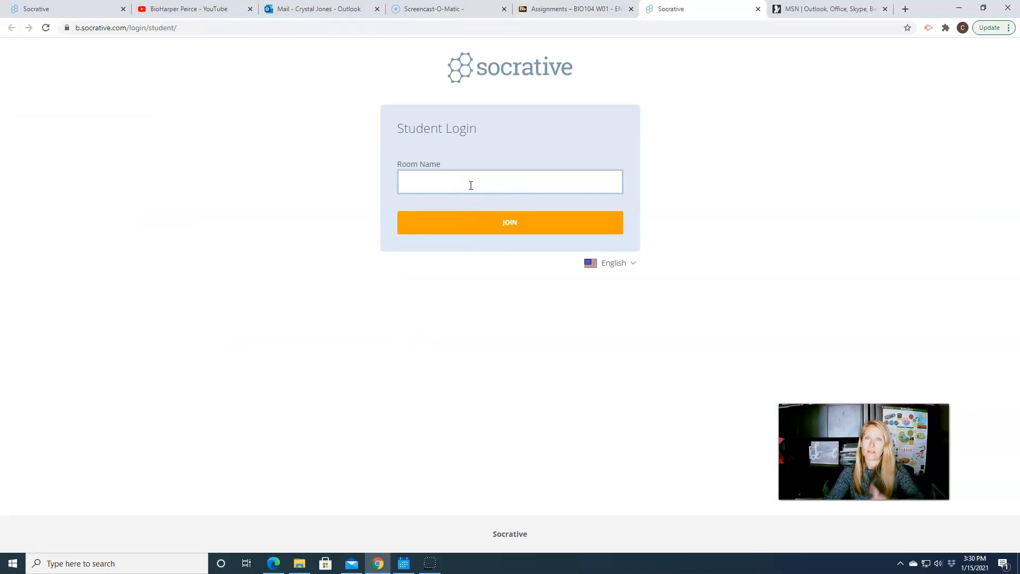
click(573, 9)
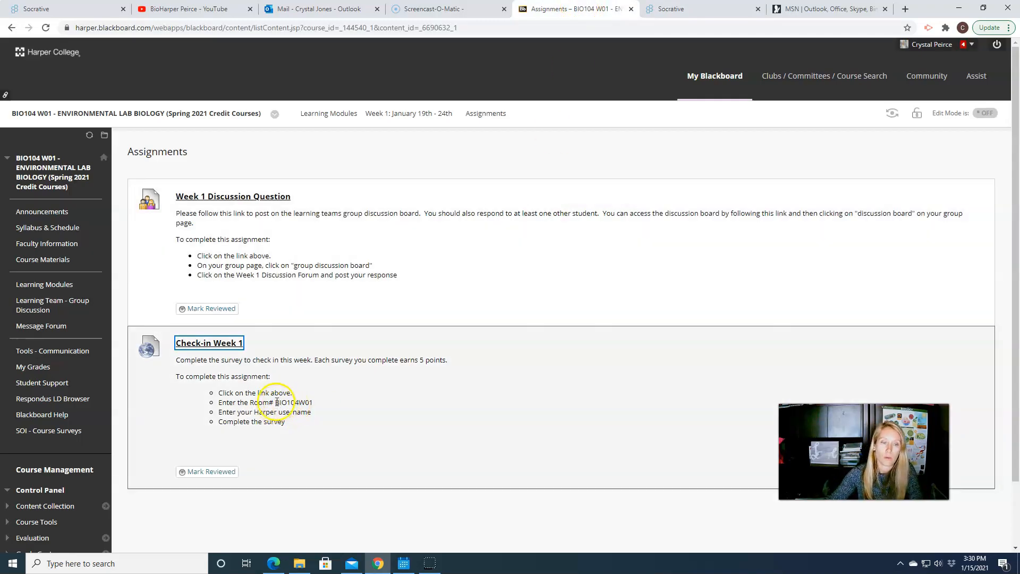
double_click(293, 403)
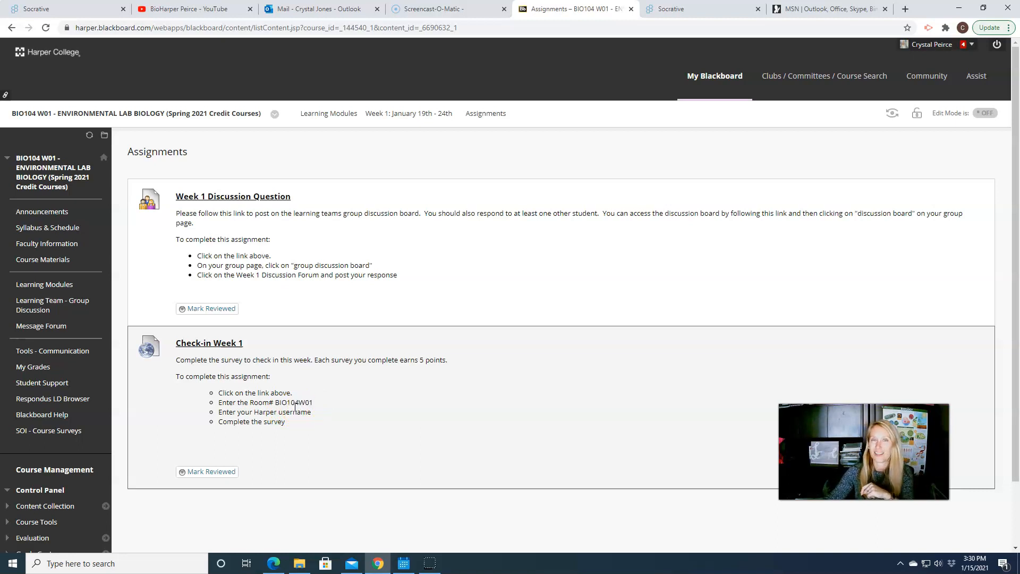
double_click(292, 402)
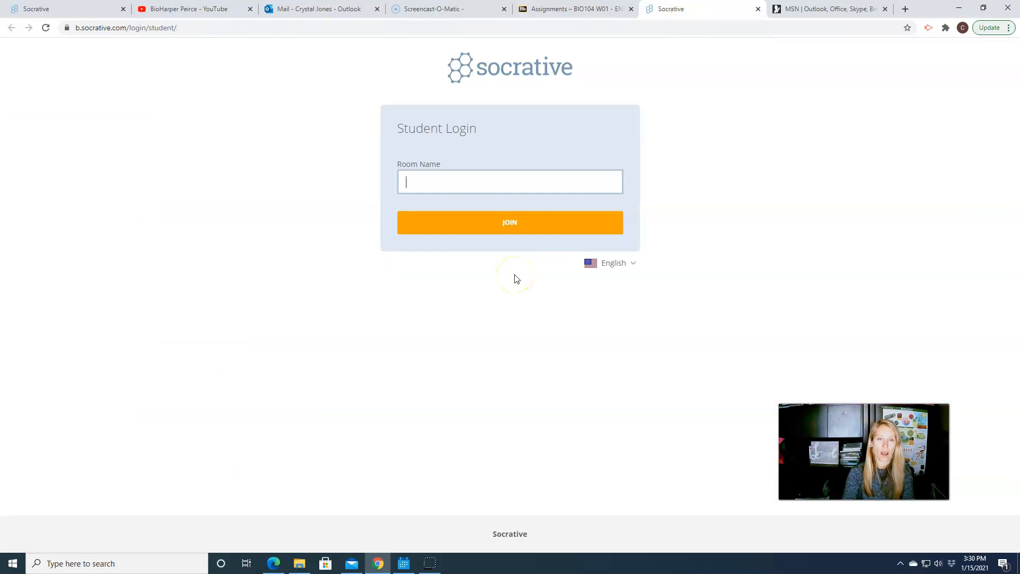
- Join Socrative room BIO104W01 so it asks for a student ID
text(BIO104W01)
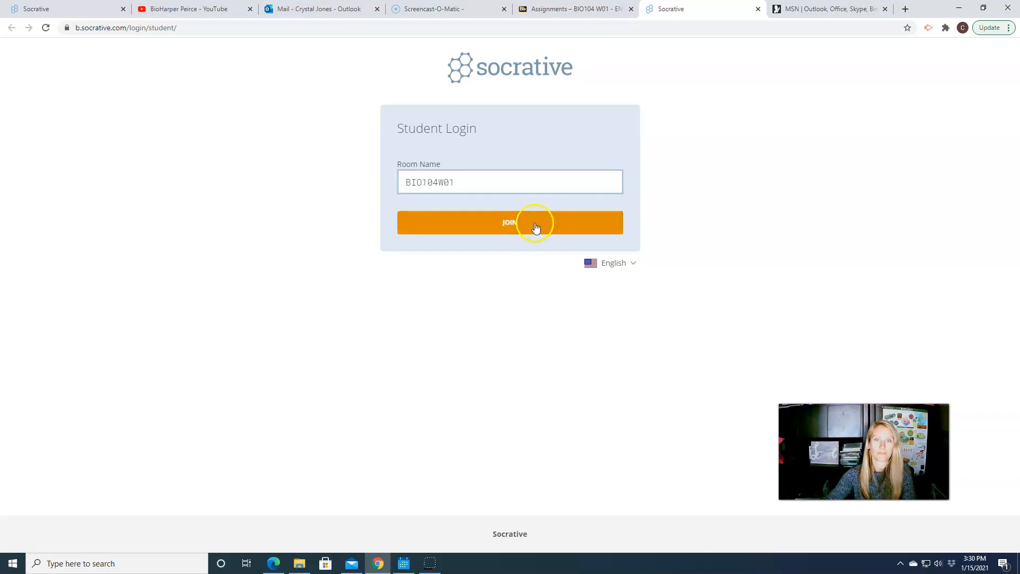
click(509, 222)
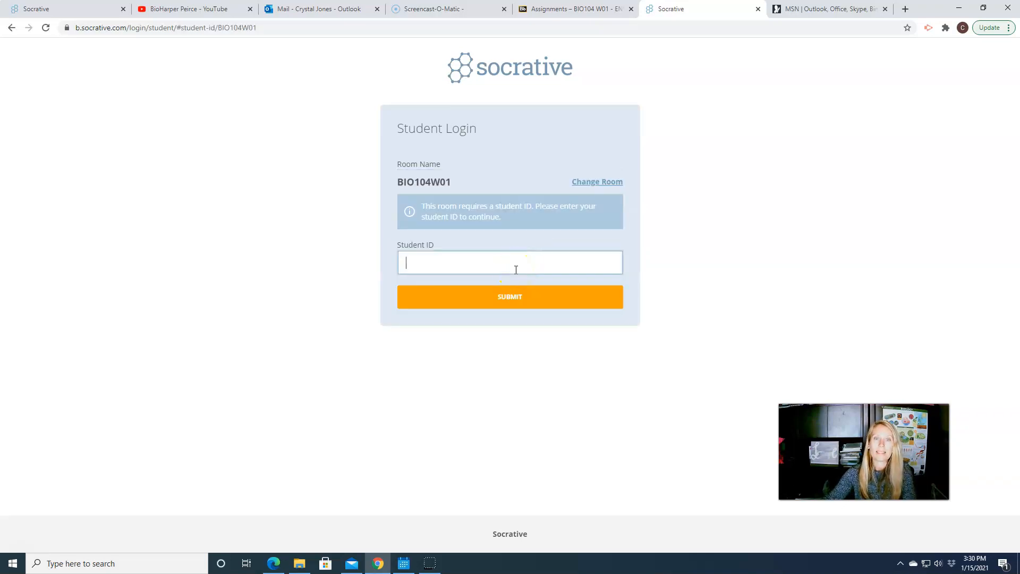
click(574, 8)
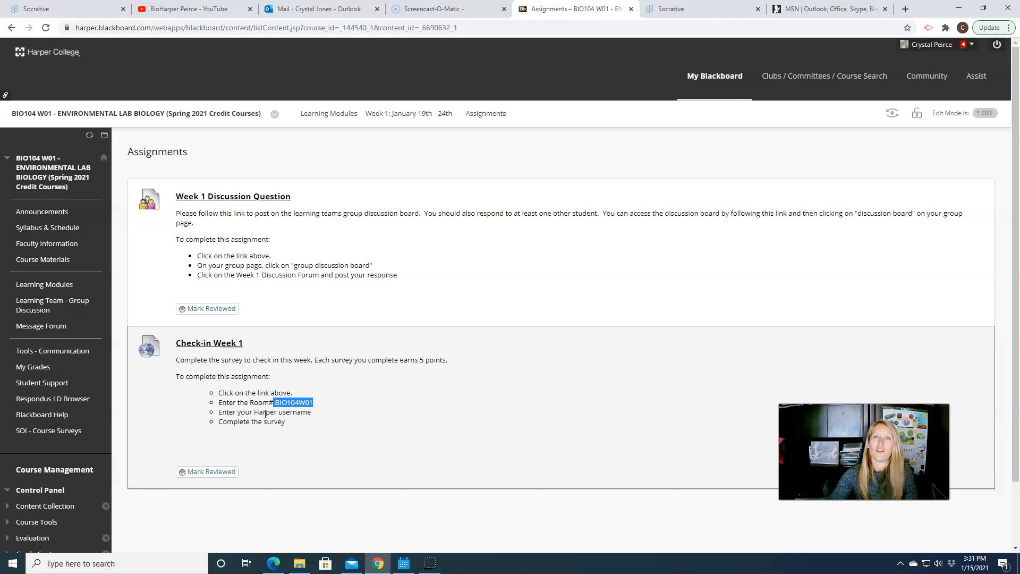
click(699, 8)
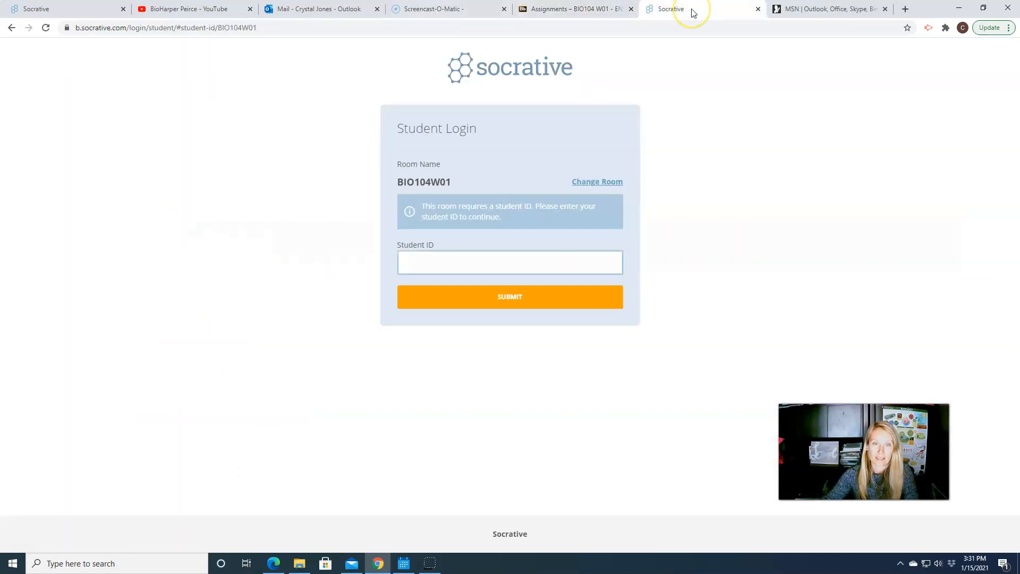
click(509, 262)
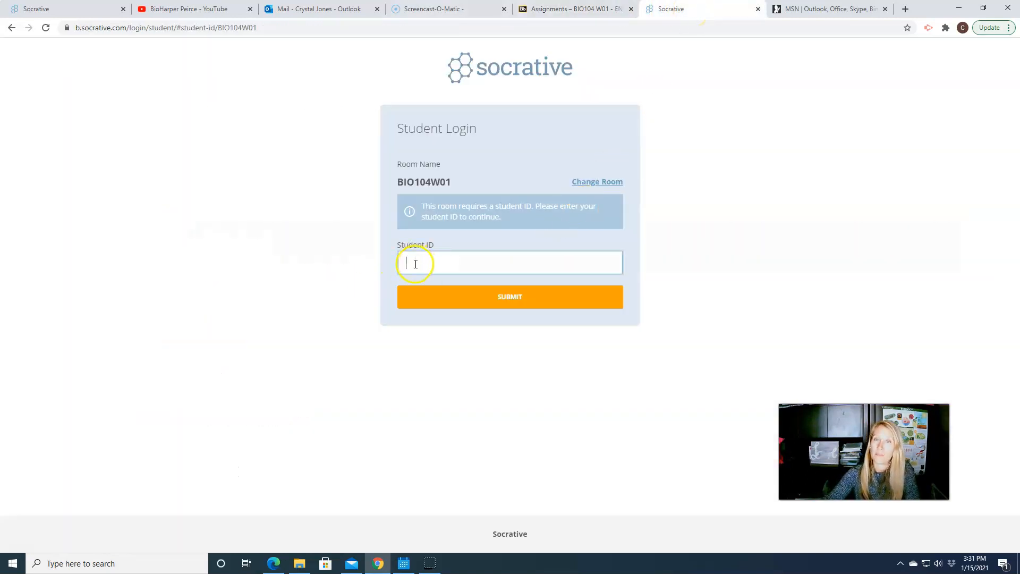
mouse_move(684, 292)
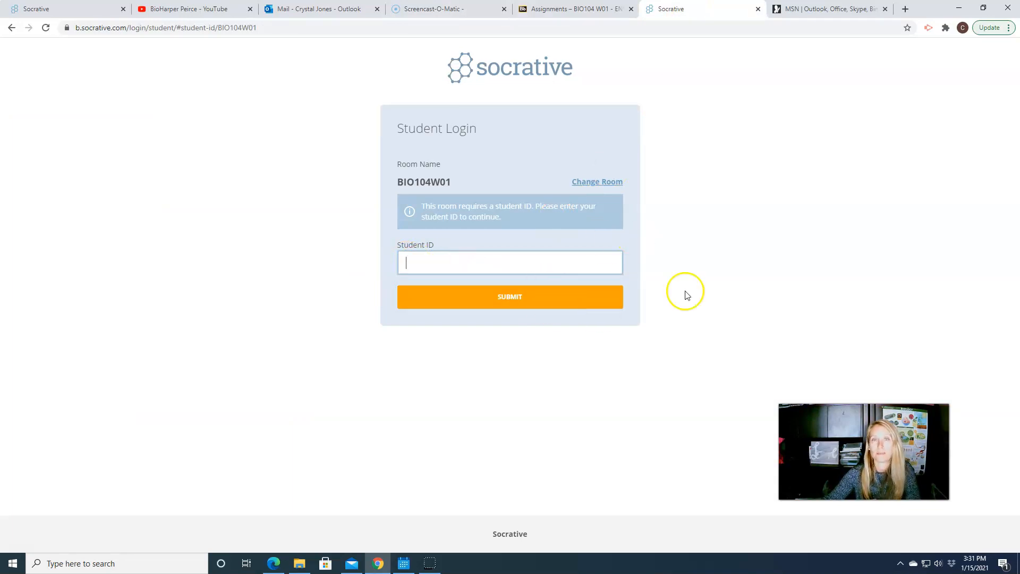
click(572, 8)
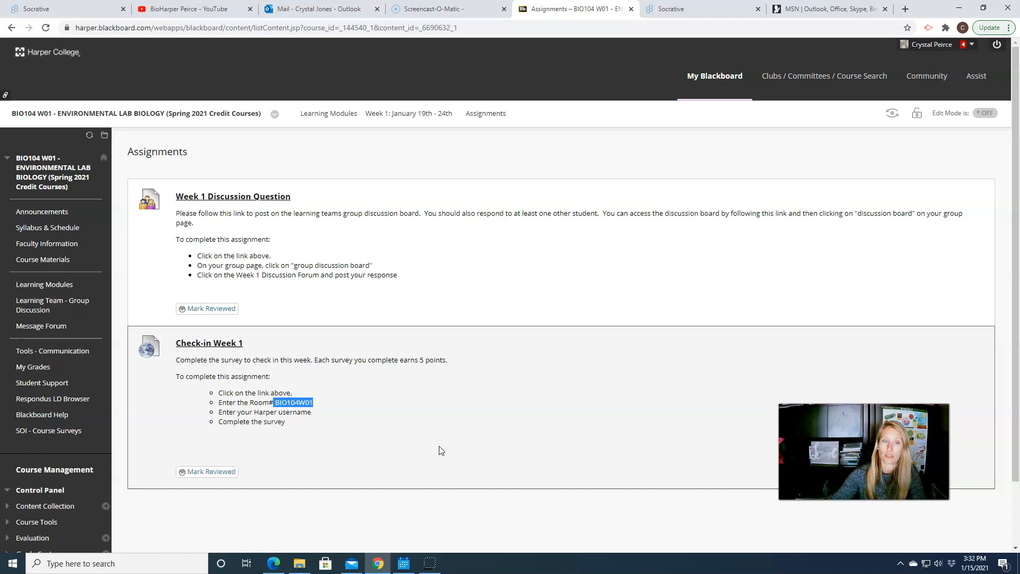
- Return to the Week 1 module page, scroll down and reopen its Assignments folder
click(409, 113)
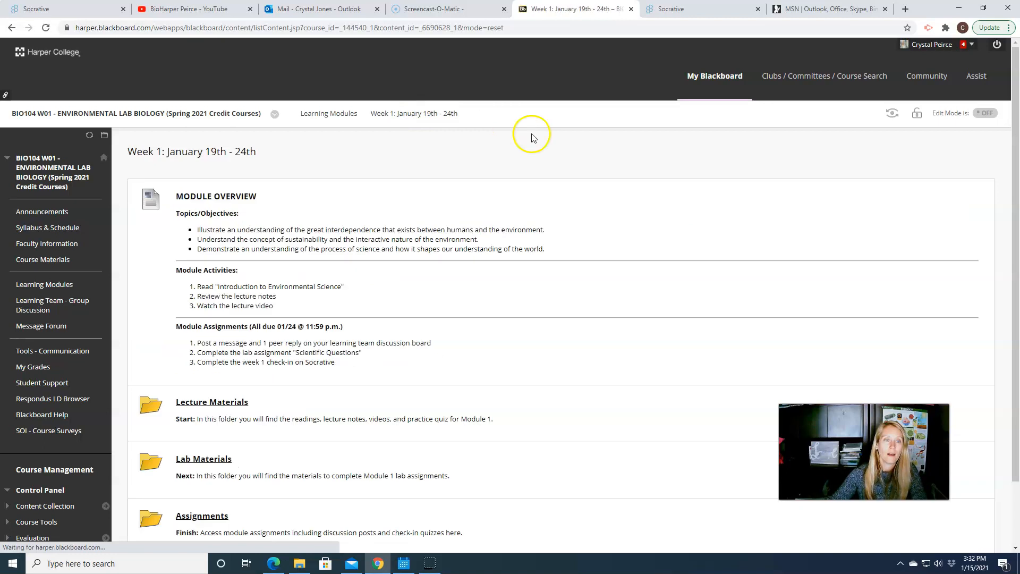
scroll(down, 3)
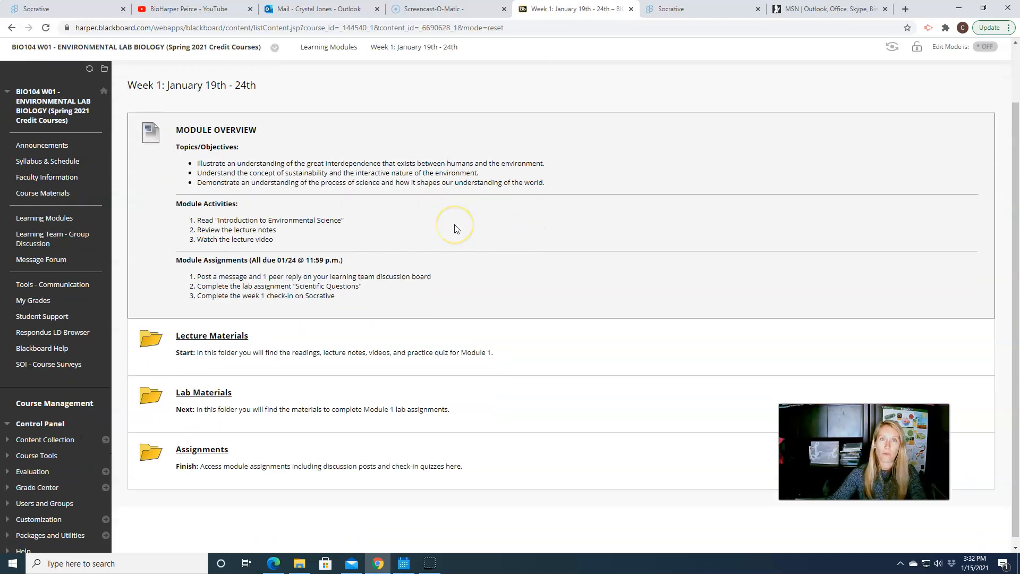
mouse_move(374, 221)
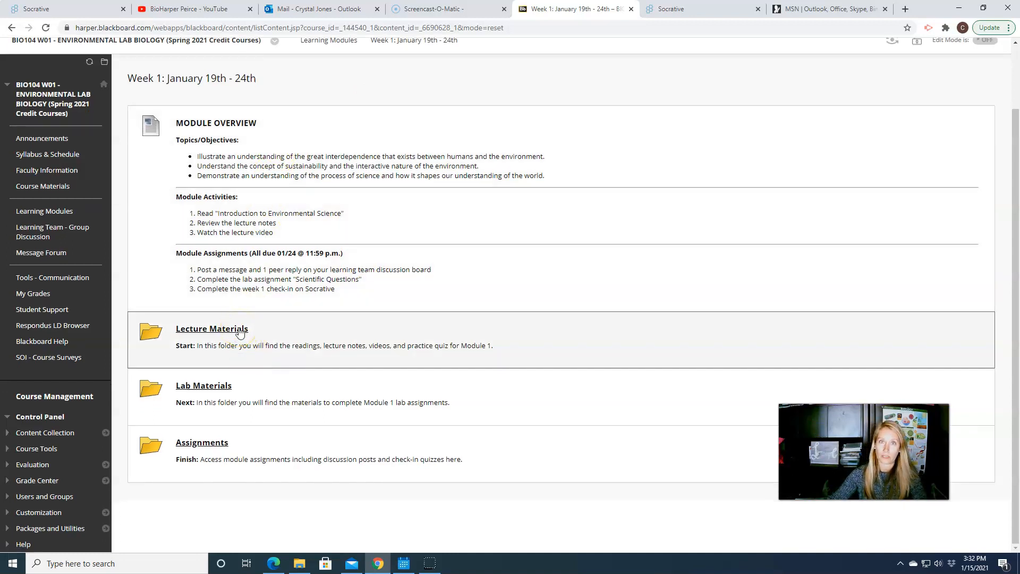
mouse_move(217, 451)
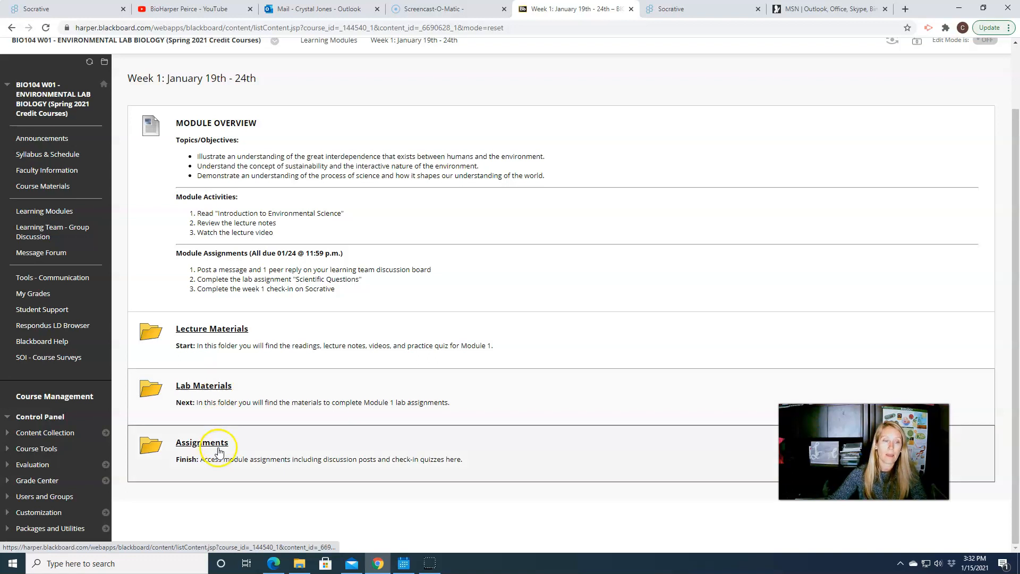
click(201, 443)
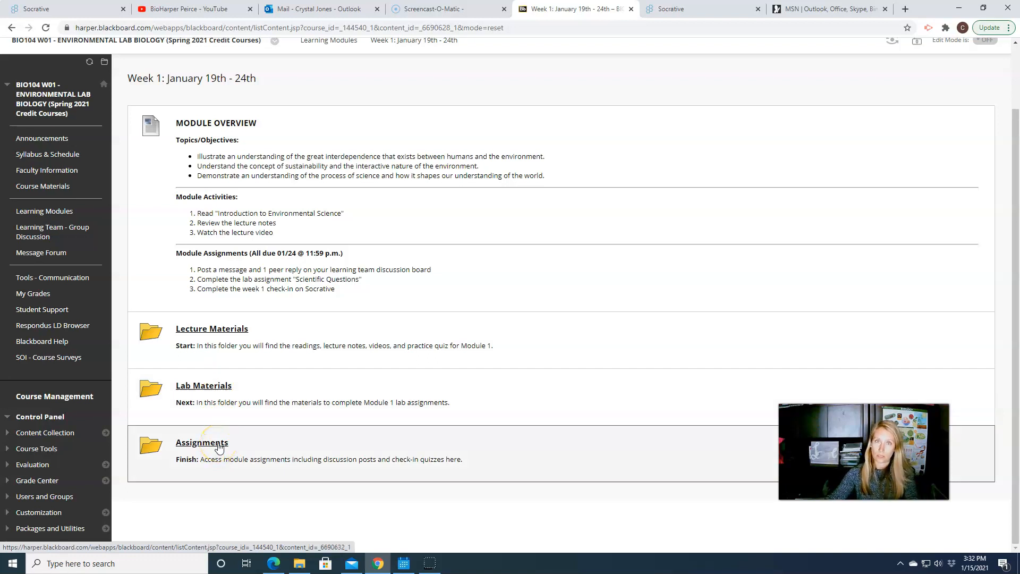